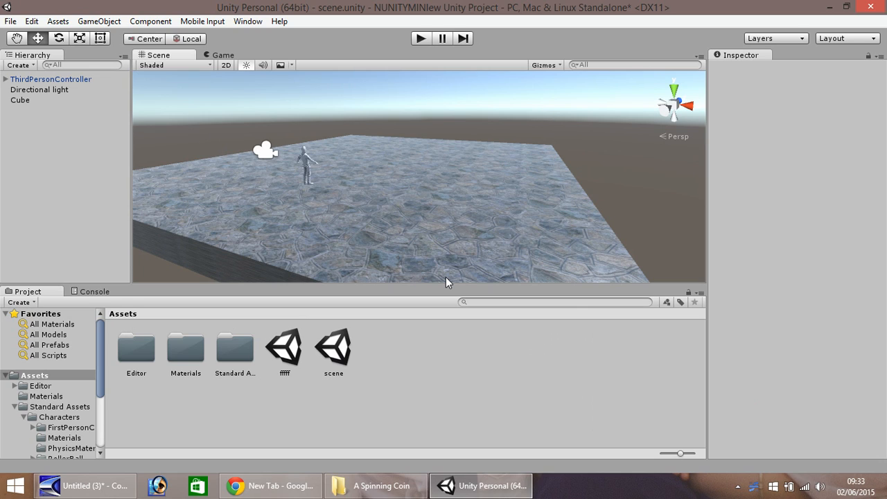
pyautogui.moveTo(51, 101)
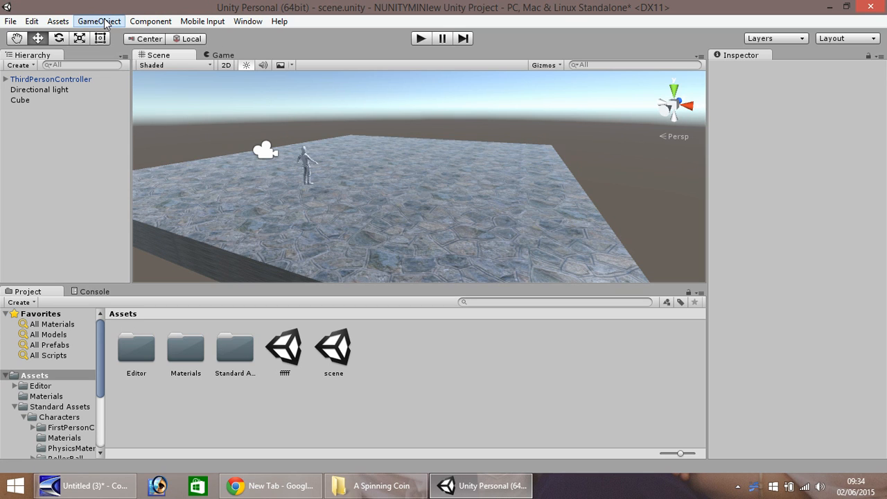
# Step: Add a Cylinder to the scene and set its X rotation to 90
pyautogui.click(100, 21)
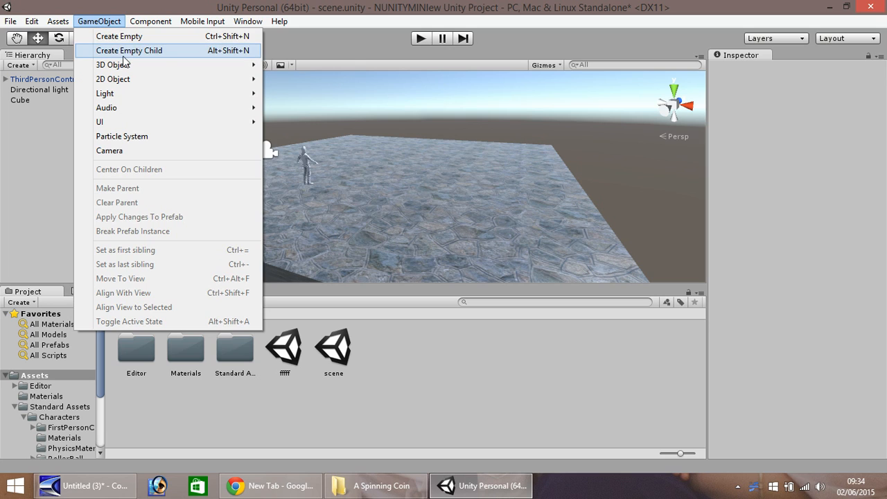
pyautogui.moveTo(113, 65)
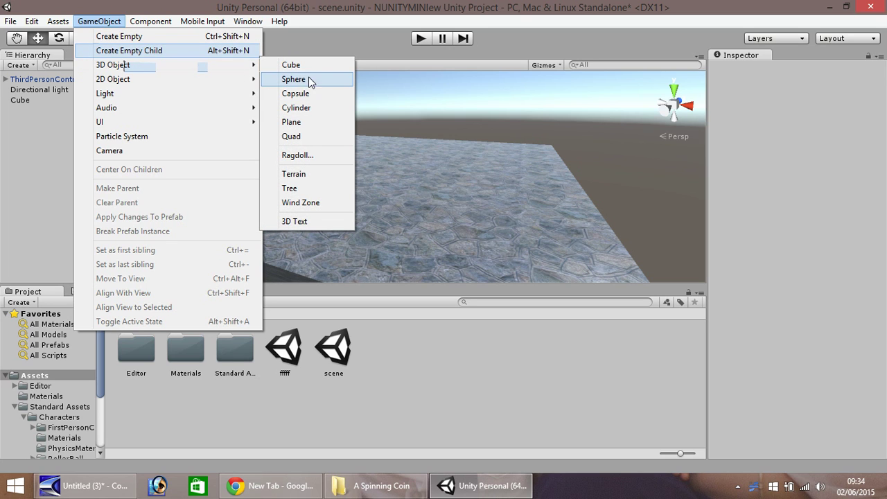
pyautogui.click(295, 108)
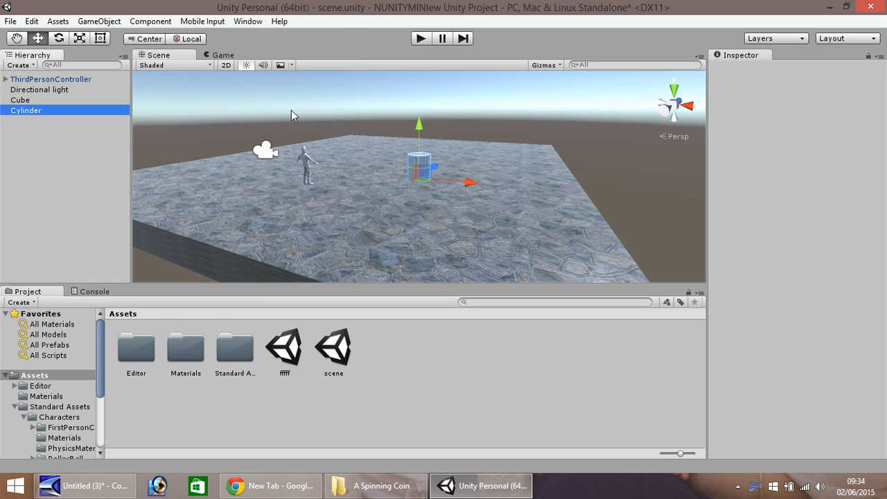
pyautogui.click(26, 110)
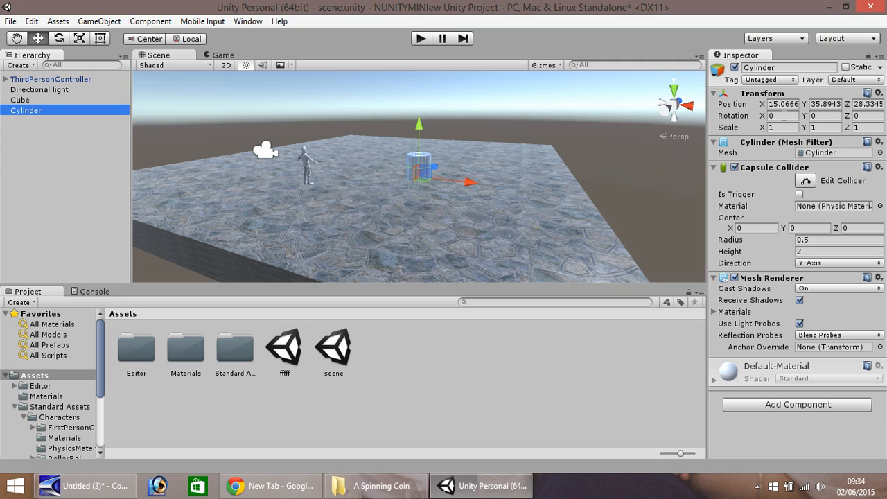
pyautogui.click(781, 116)
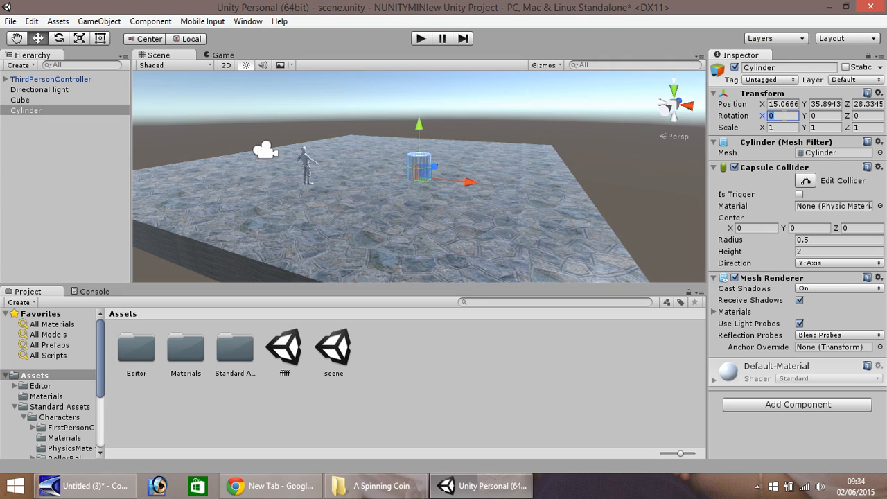
pyautogui.write('90')
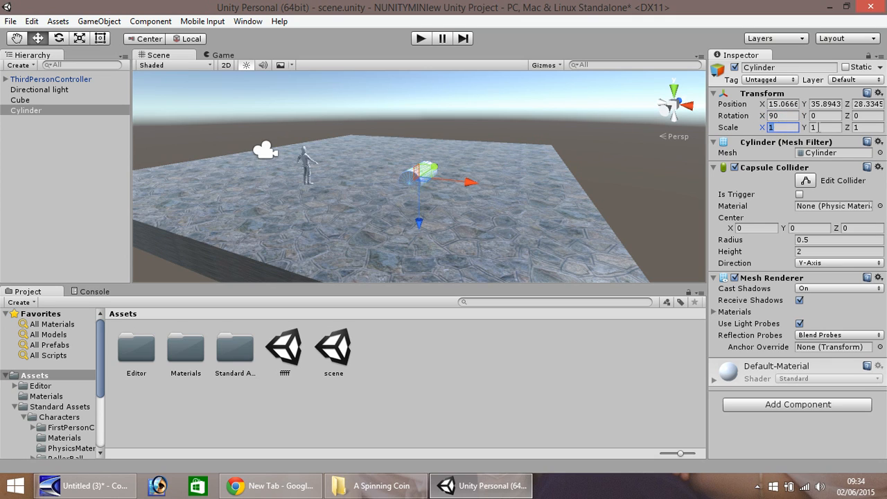
# Step: Scale the cylinder to X 0.5, Y 0.01, Z 0.5 for a thin disc
pyautogui.click(821, 127)
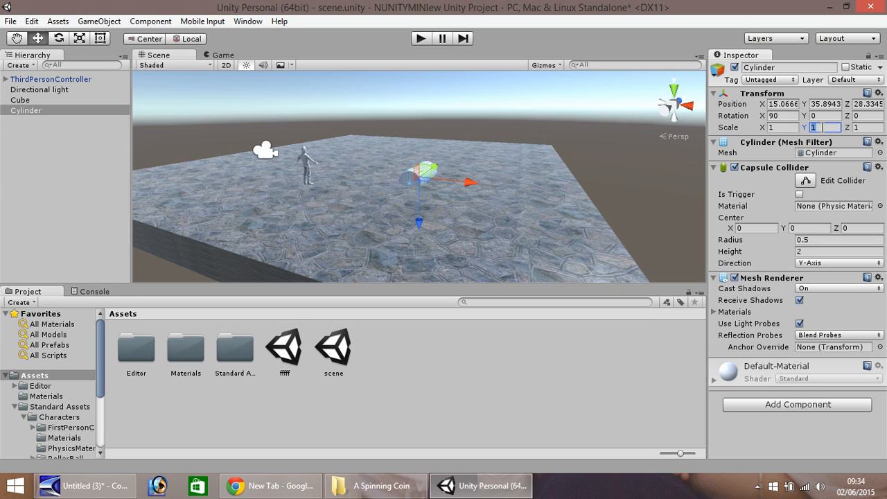
pyautogui.write('0')
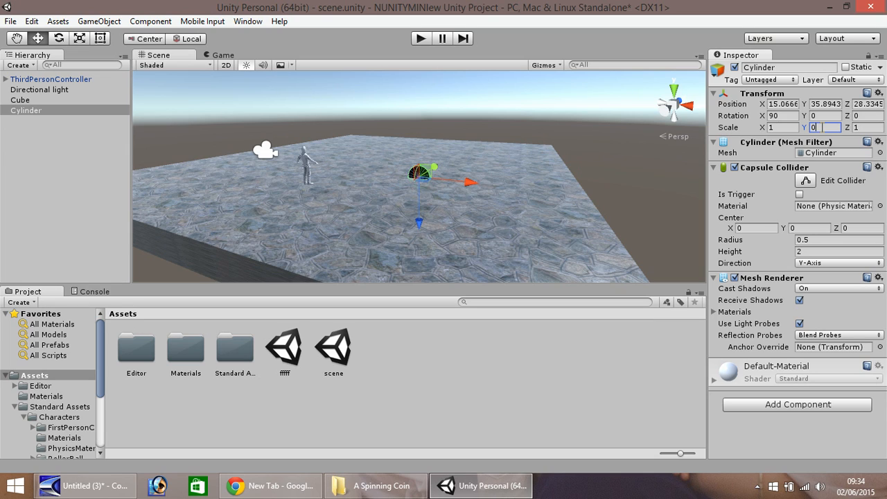
pyautogui.write('0.01')
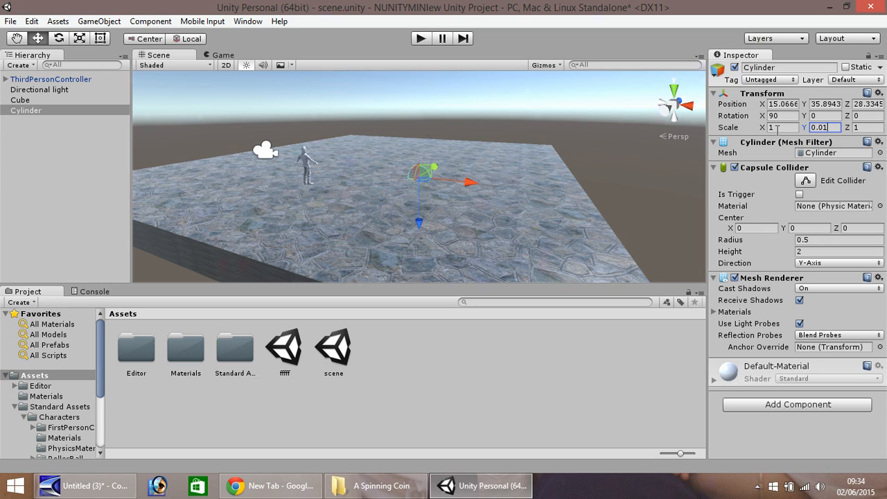
pyautogui.click(773, 128)
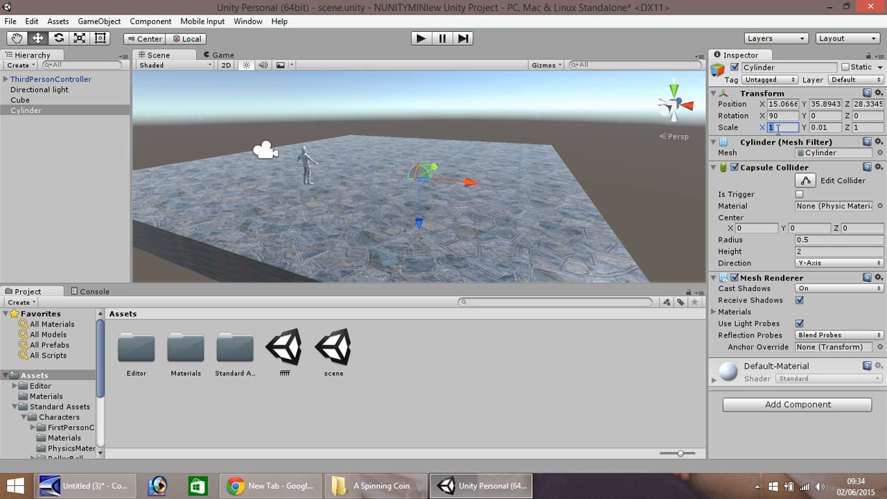
pyautogui.write('0.1')
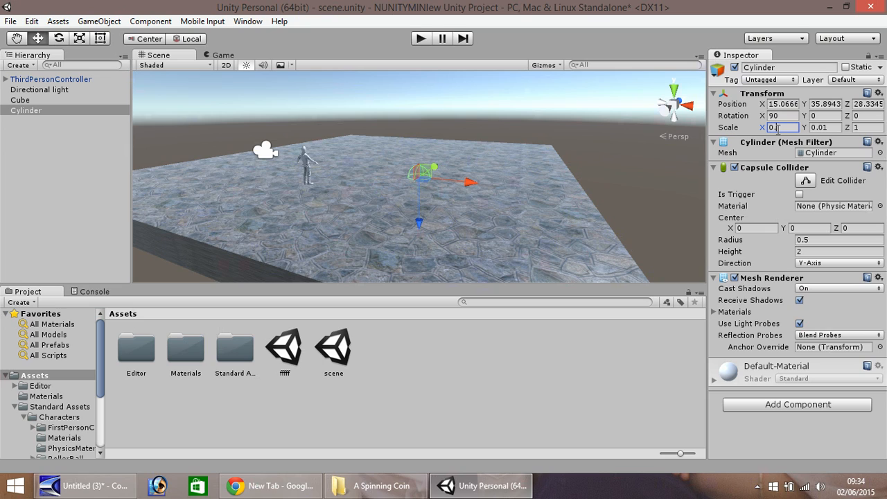
pyautogui.write('0.5')
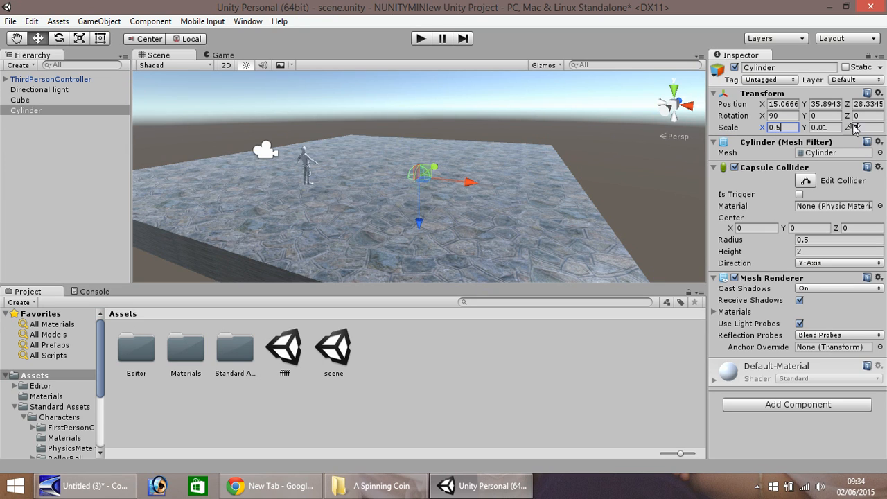
pyautogui.click(861, 127)
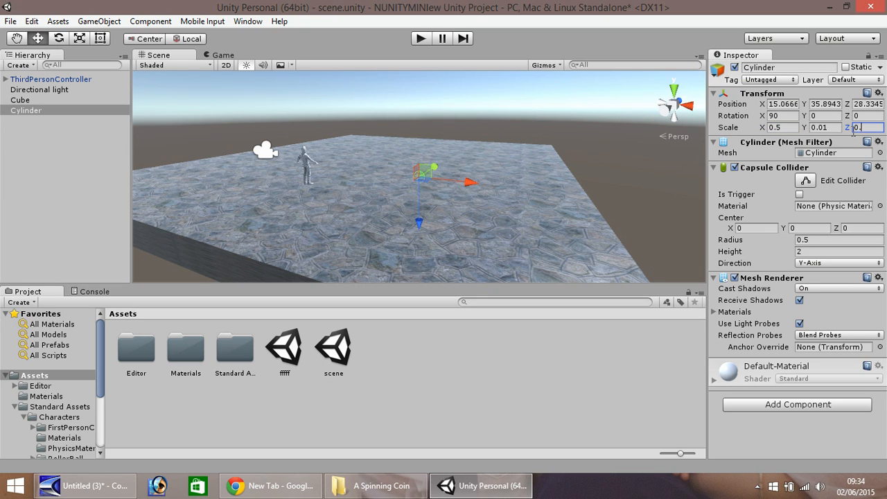
pyautogui.write('0.5')
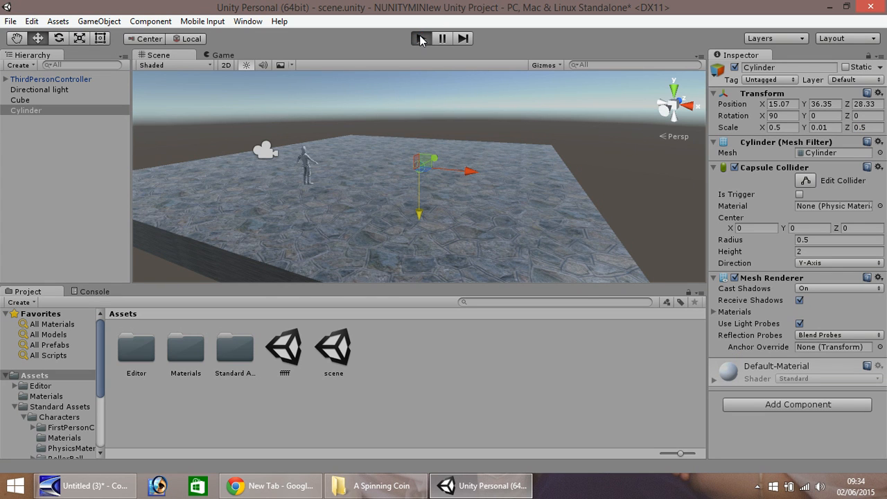
pyautogui.click(419, 38)
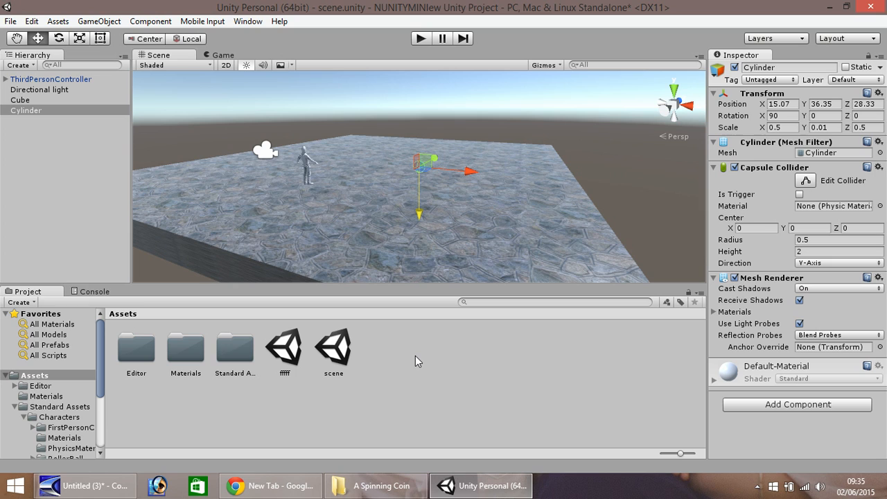
pyautogui.moveTo(376, 486)
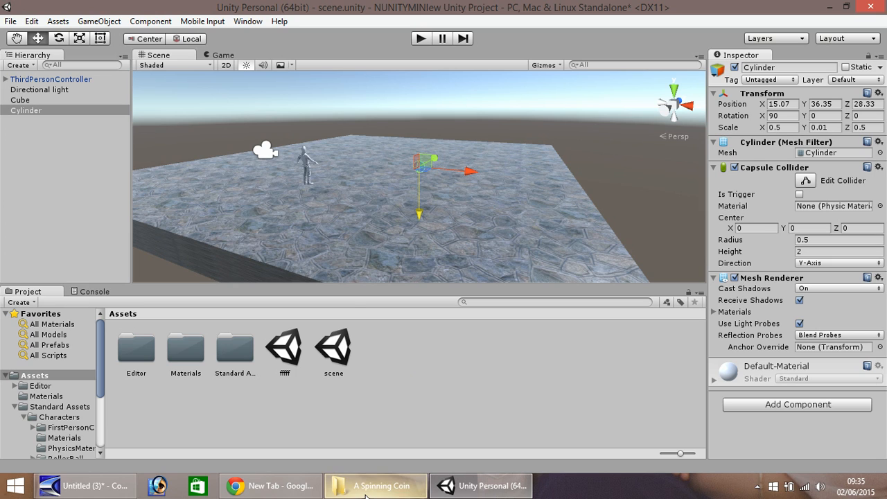
# Step: Import coin.png from the A Spinning Coin folder into Assets and apply it to the cylinder
pyautogui.click(375, 486)
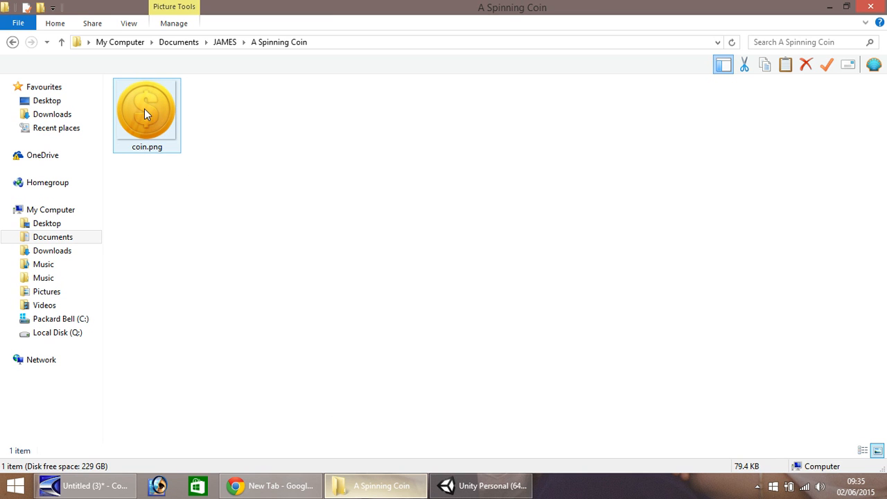
pyautogui.moveTo(134, 99)
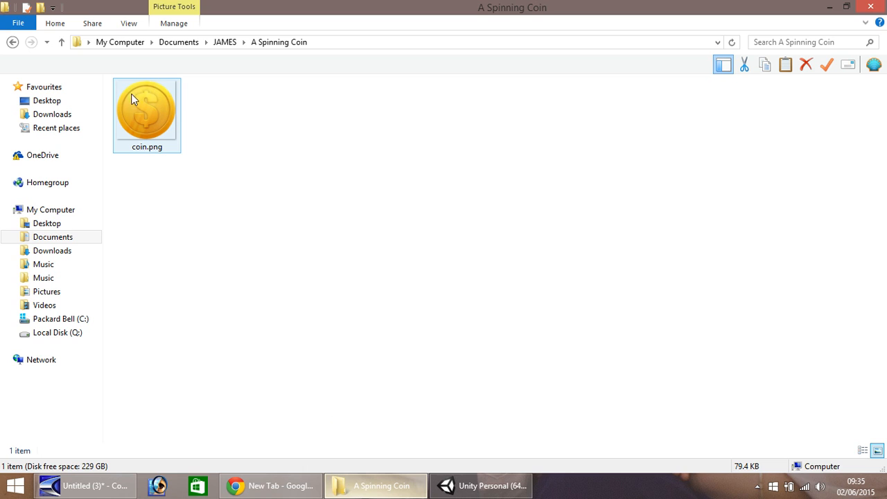
pyautogui.moveTo(146, 111); pyautogui.dragTo(371, 350)
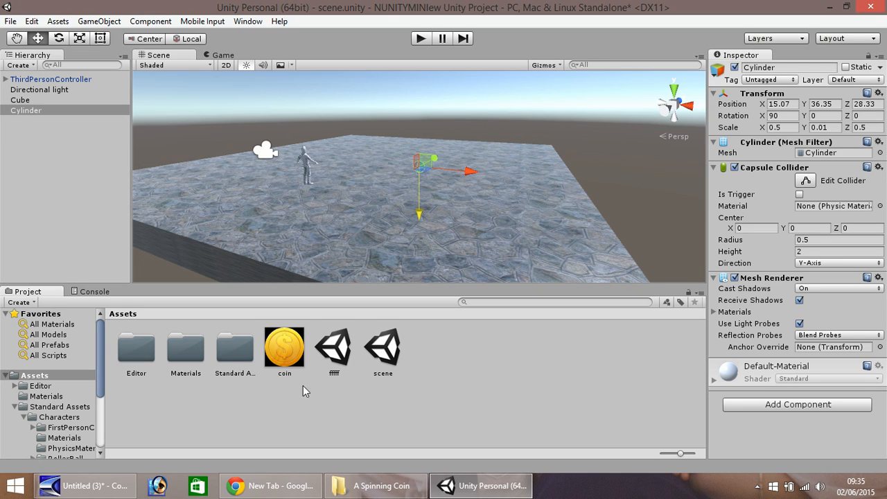
pyautogui.moveTo(304, 390)
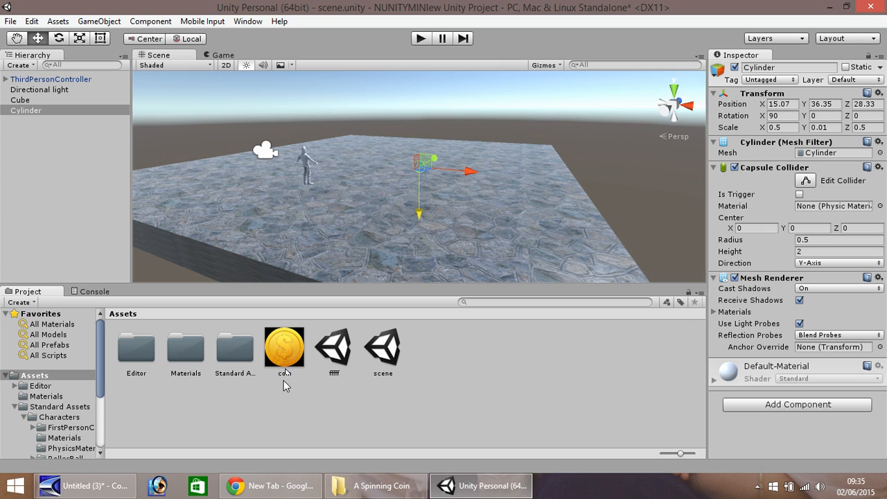
pyautogui.moveTo(308, 395)
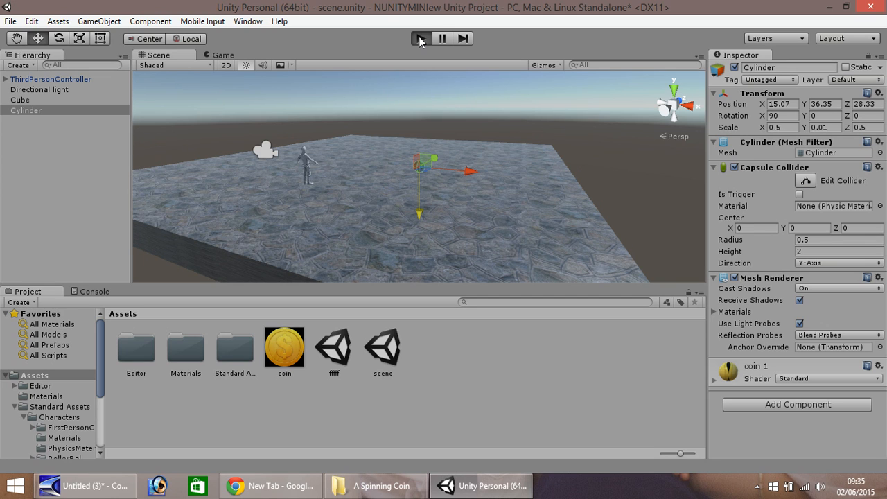
pyautogui.click(419, 38)
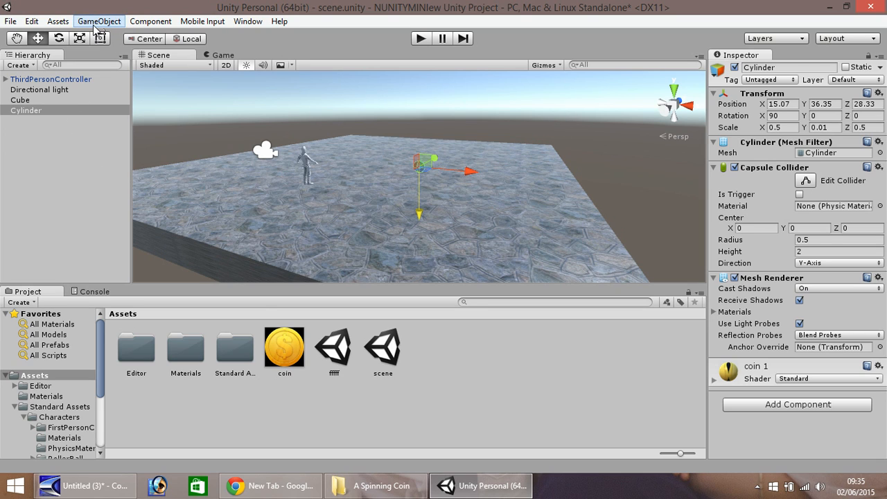
# Step: Create a Point Light nested under the Cylinder with default range 10 and intensity 1
pyautogui.click(97, 20)
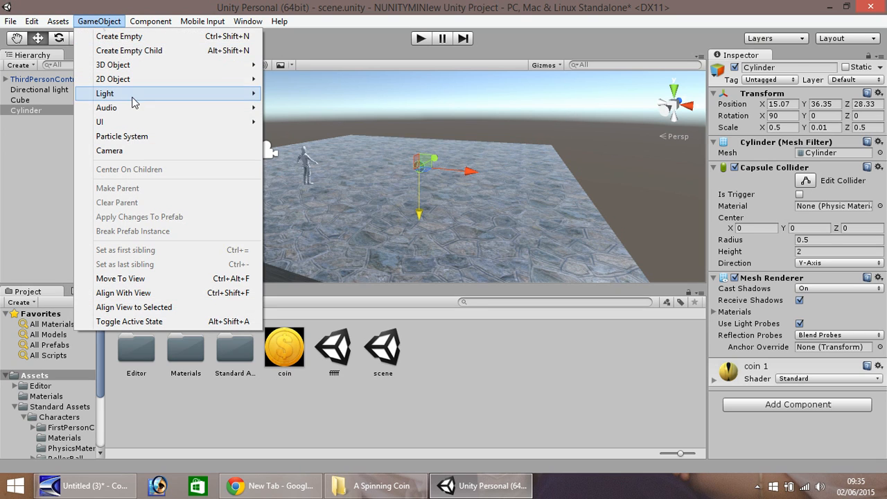
pyautogui.moveTo(105, 92)
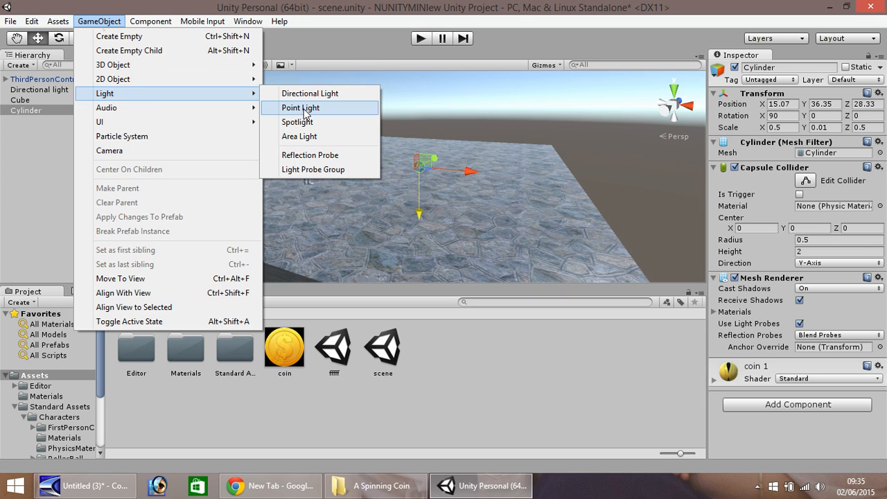
pyautogui.click(299, 108)
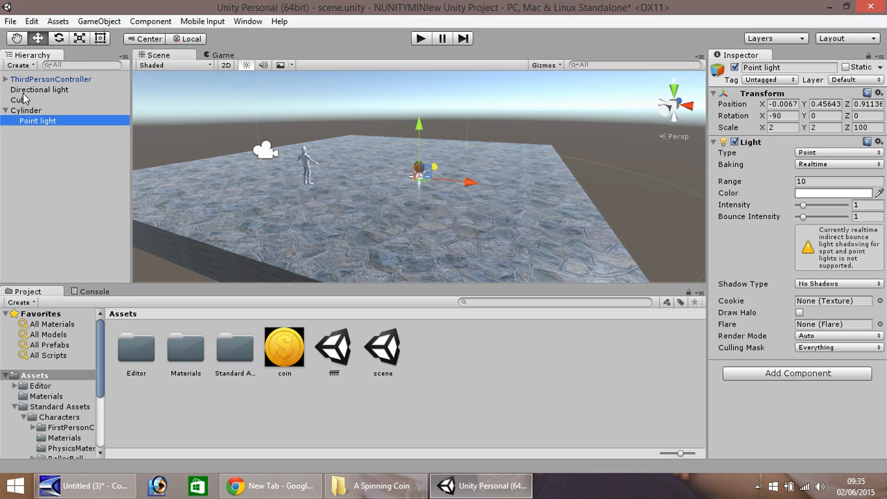
pyautogui.moveTo(165, 180)
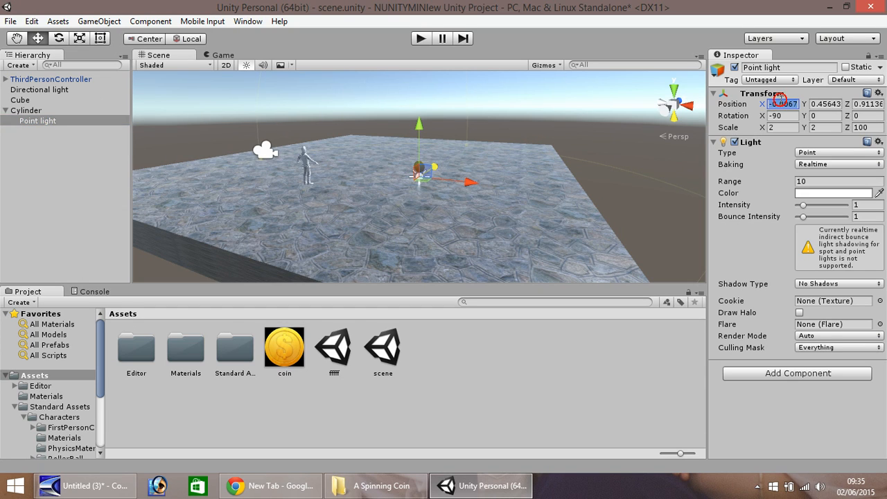
# Step: Move the coin's point light to 0, 0, -0.42 and tint it yellow
pyautogui.write('0')
pyautogui.click(868, 104)
pyautogui.write('-0.42')
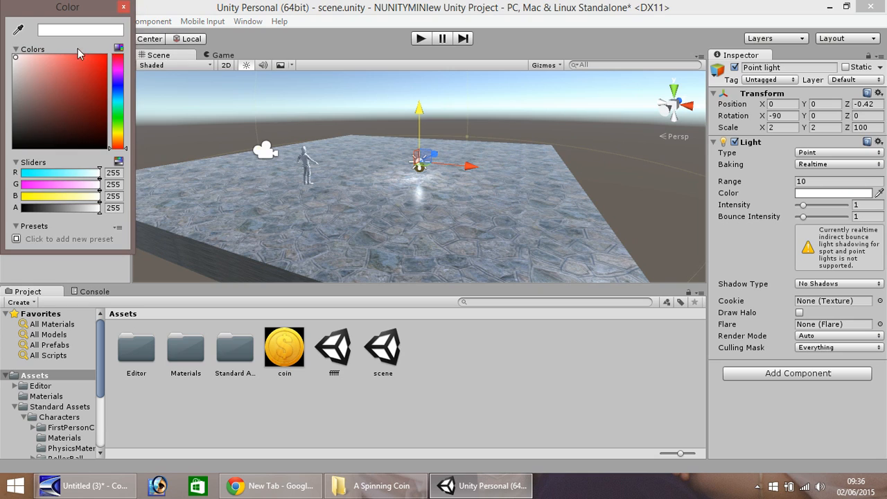
pyautogui.moveTo(120, 56); pyautogui.dragTo(120, 135)
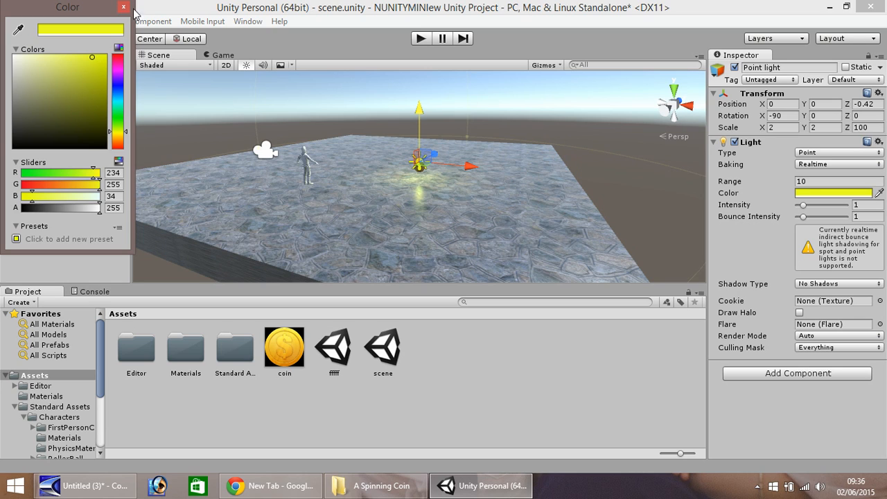
pyautogui.click(123, 7)
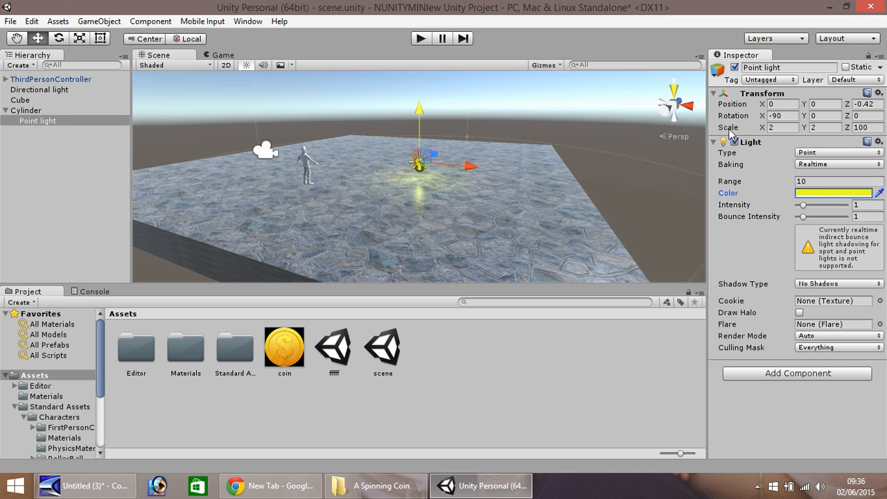
pyautogui.moveTo(809, 220)
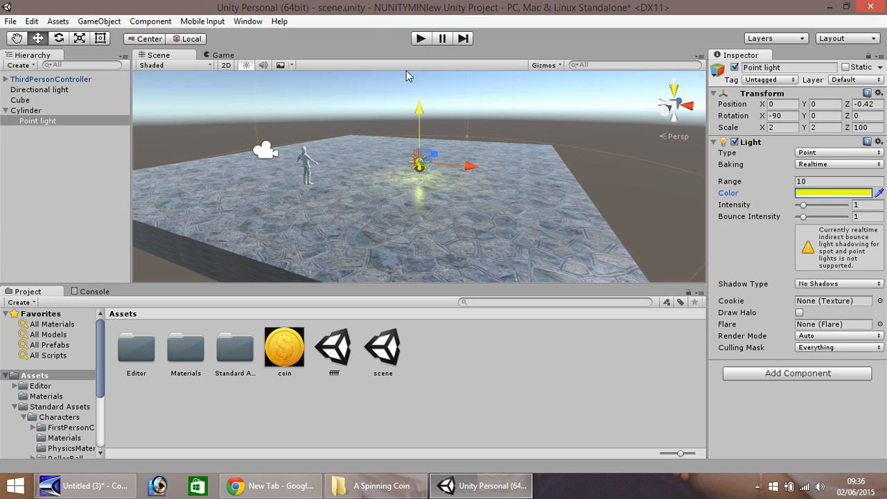
pyautogui.click(419, 37)
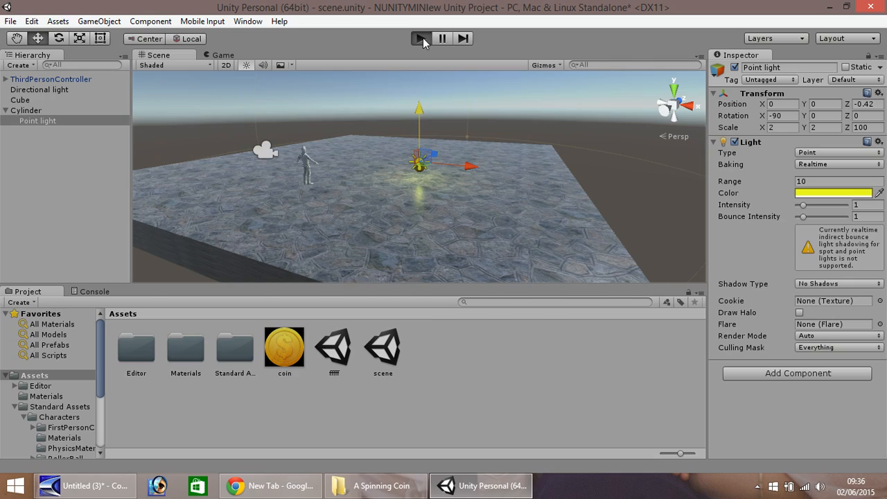
# Step: Play-test the scene with the character near the yellow-lit coin, then stop playback
pyautogui.click(419, 38)
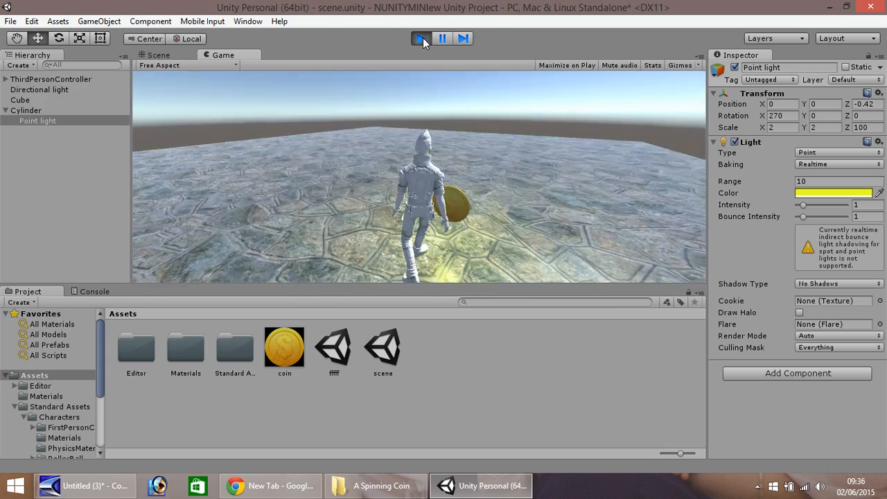
pyautogui.click(416, 38)
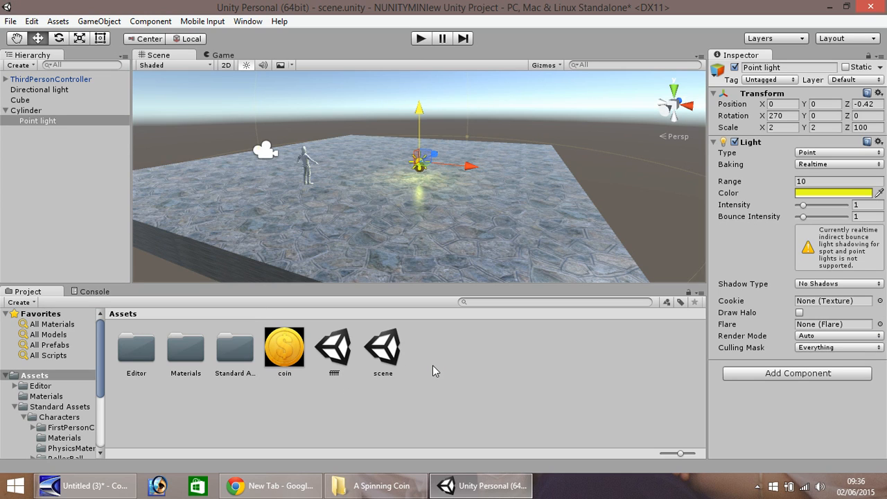
pyautogui.moveTo(441, 354)
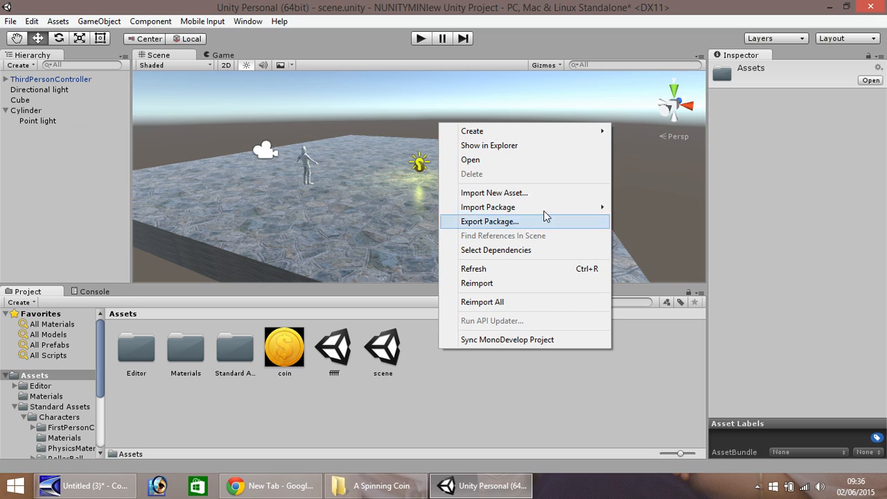
pyautogui.moveTo(471, 131)
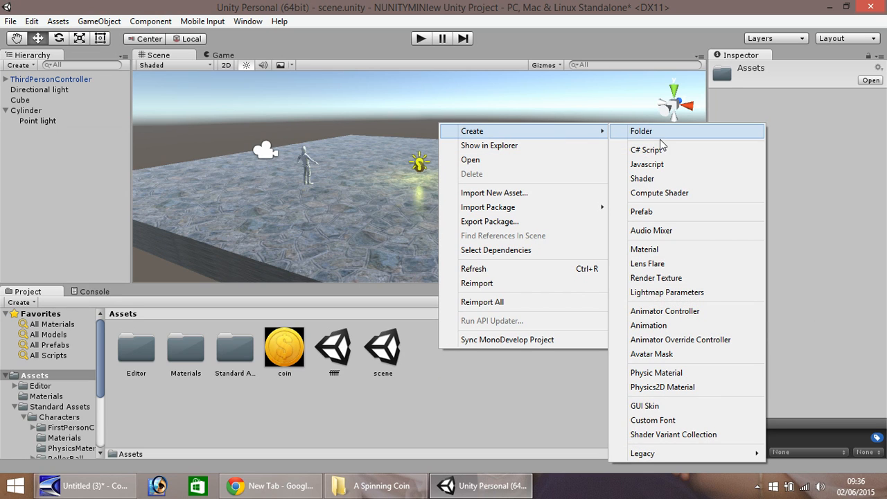
pyautogui.moveTo(649, 167)
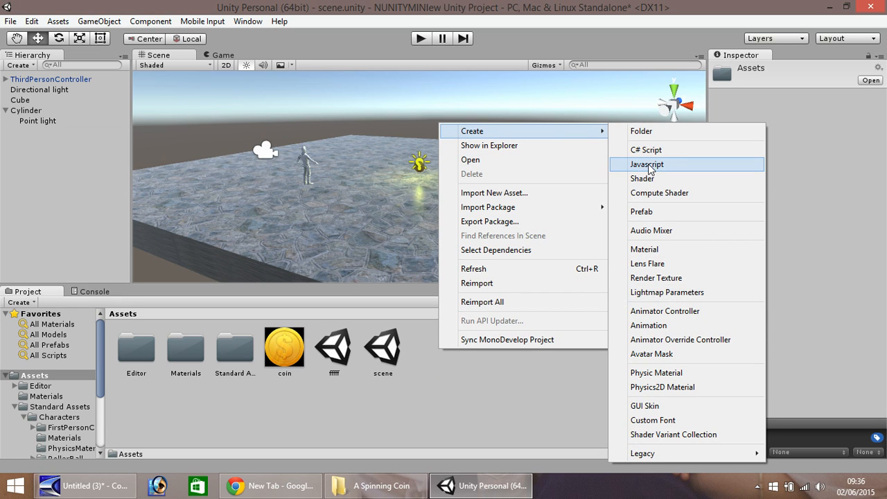
# Step: Create a Javascript asset in Assets and name it CoinSpin
pyautogui.click(646, 164)
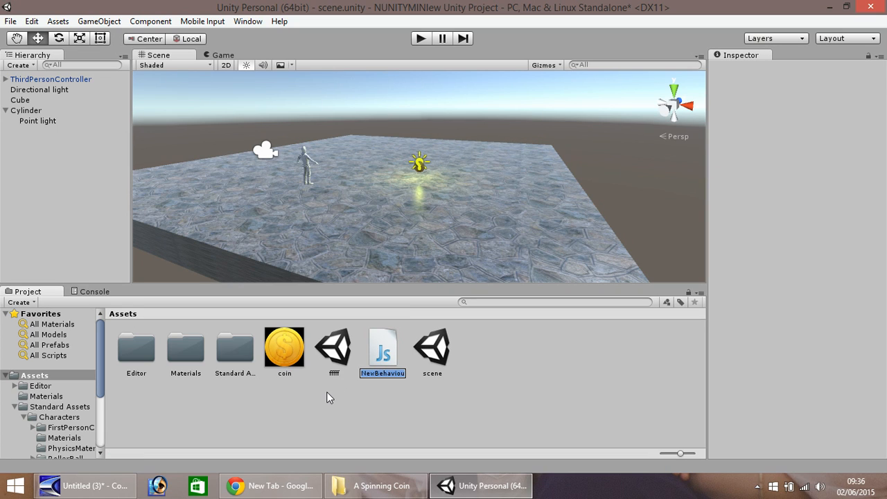
pyautogui.write('CoinSpin')
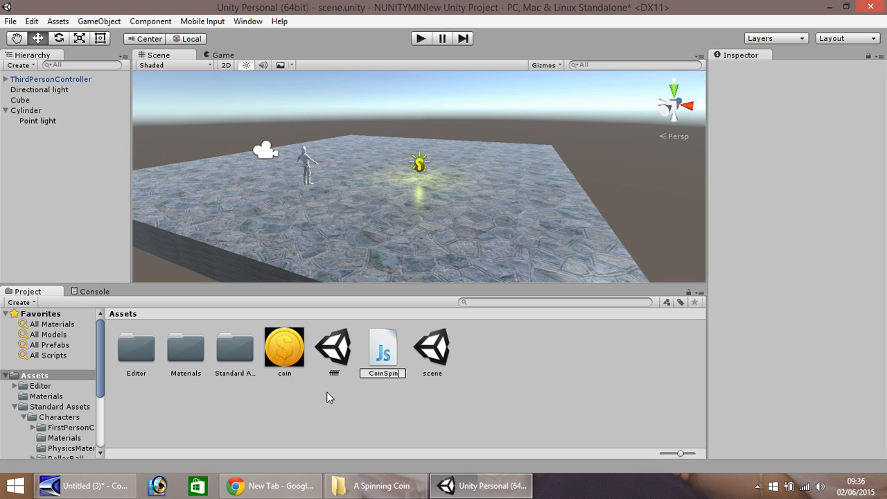
pyautogui.click(333, 346)
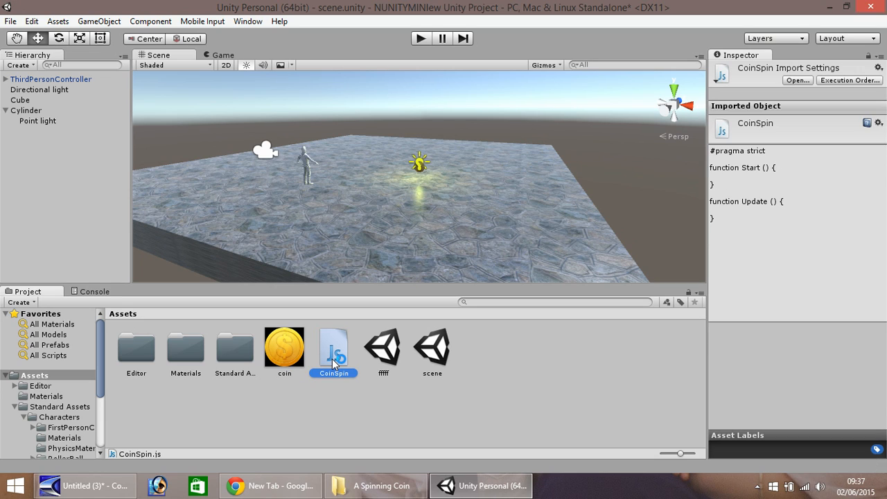
# Step: Open CoinSpin in MonoDevelop and begin an Update function calling transform.Rotate
pyautogui.doubleClick(333, 347)
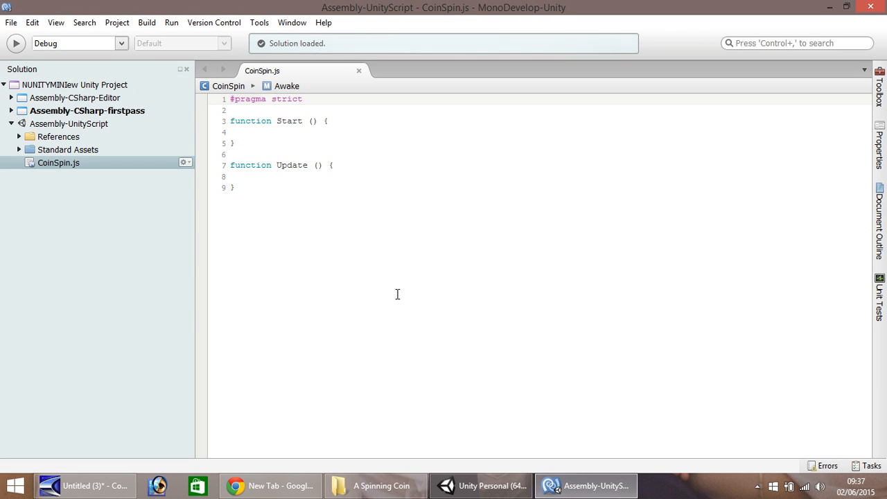
pyautogui.moveTo(286, 254)
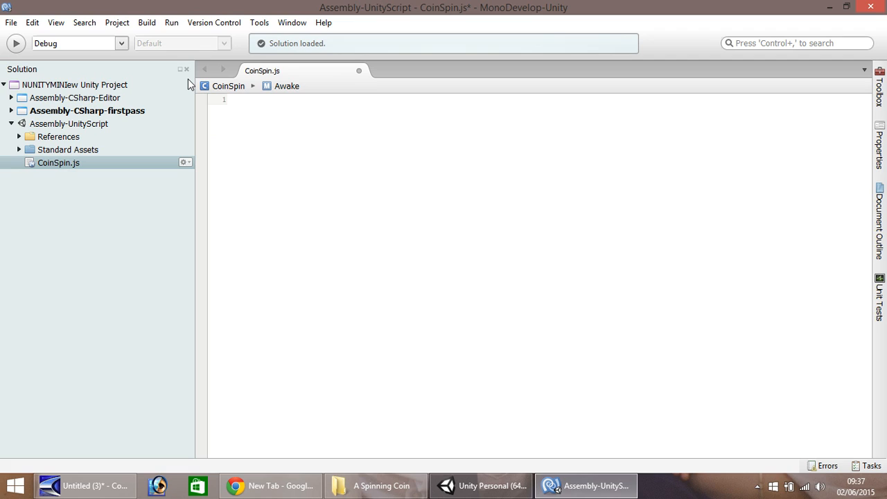
pyautogui.click(242, 99)
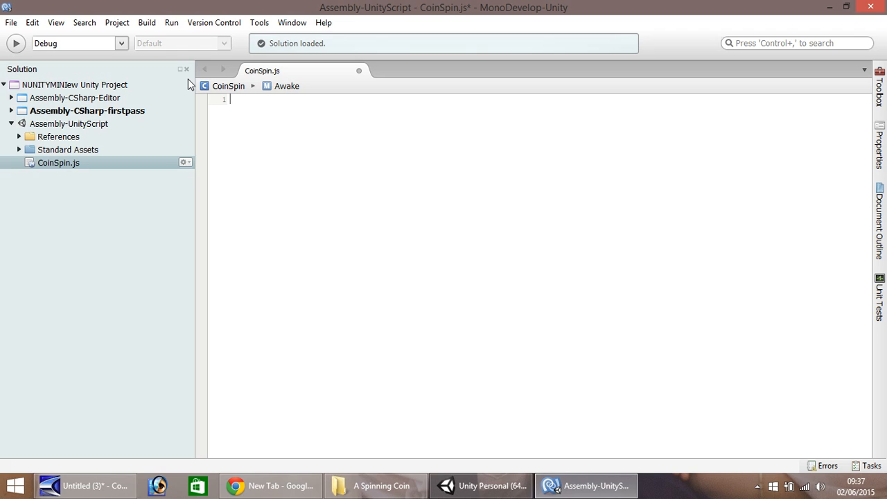
pyautogui.write('function')
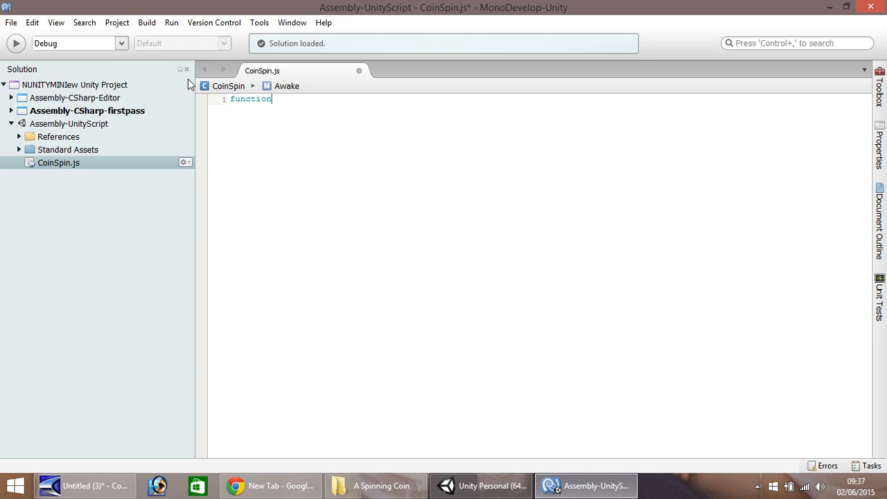
pyautogui.write('Update')
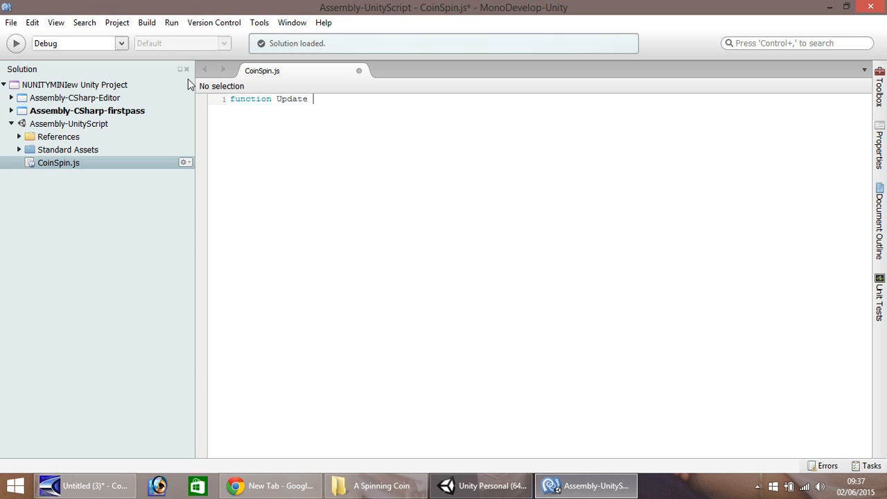
pyautogui.write('()')
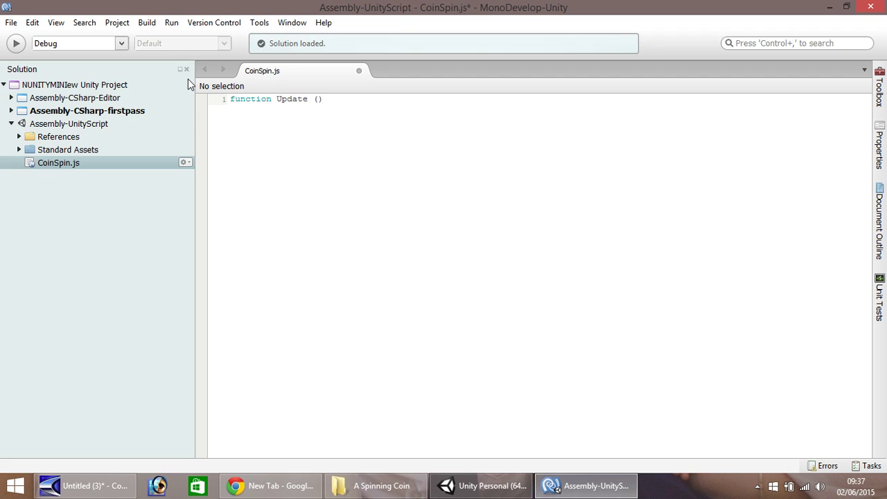
pyautogui.write('{')
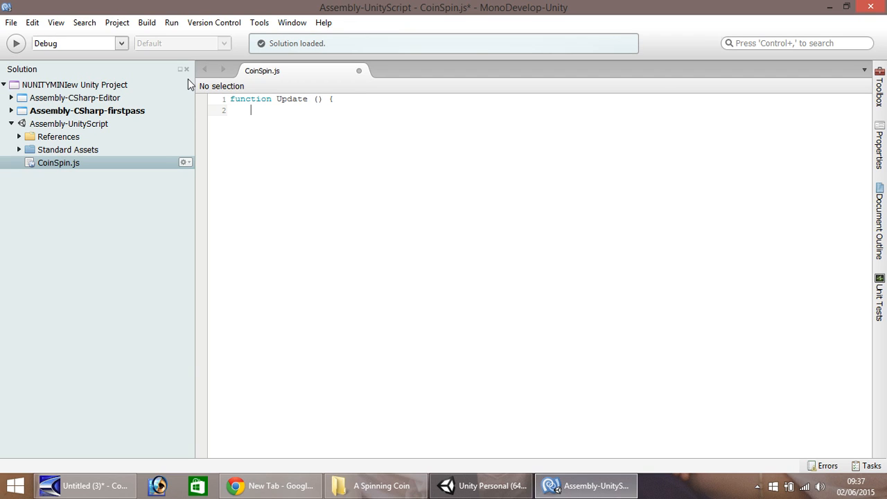
pyautogui.write('transform')
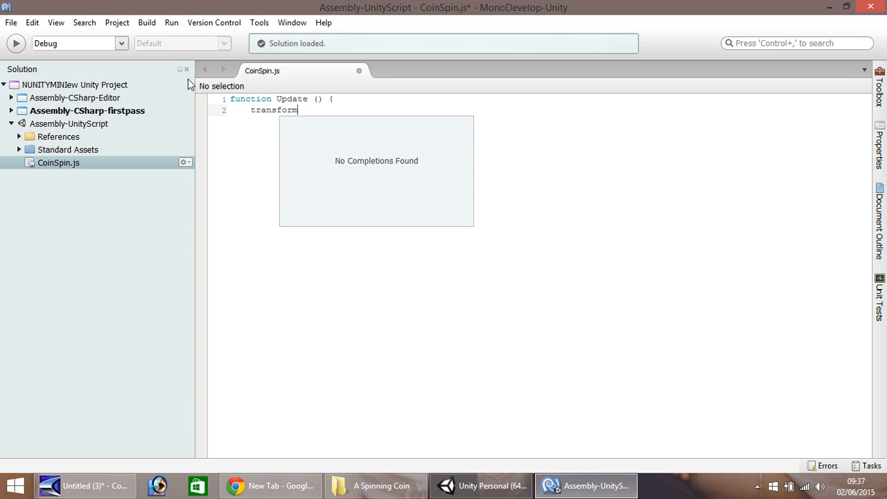
pyautogui.write('.Rota')
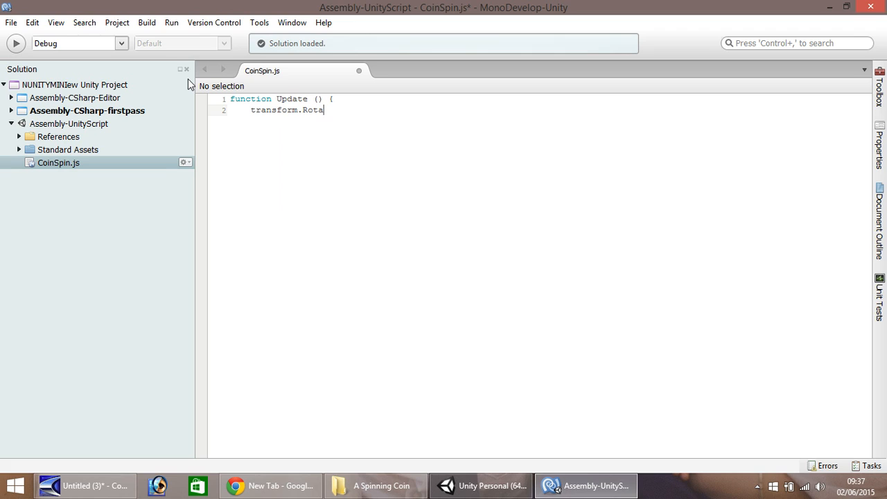
pyautogui.write('te')
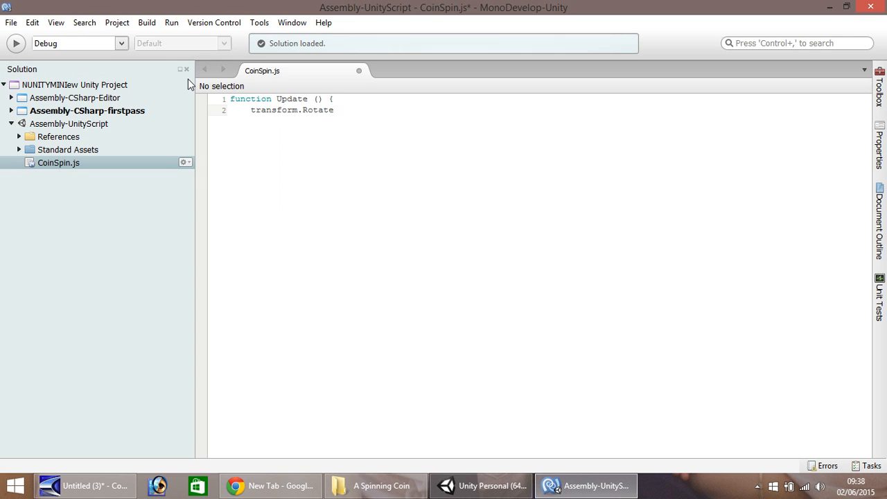
# Step: Complete the call as transform.Rotate(0, 5, 0, Space.World); and save the script
pyautogui.click(335, 110)
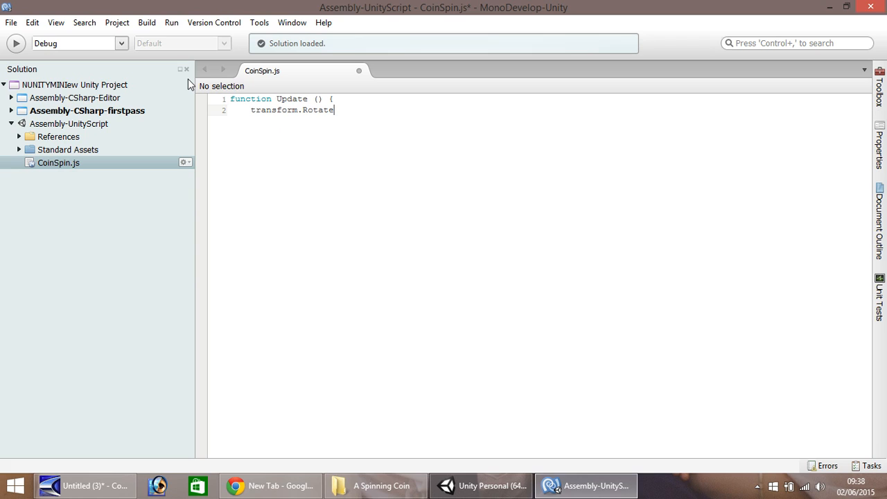
pyautogui.write('(')
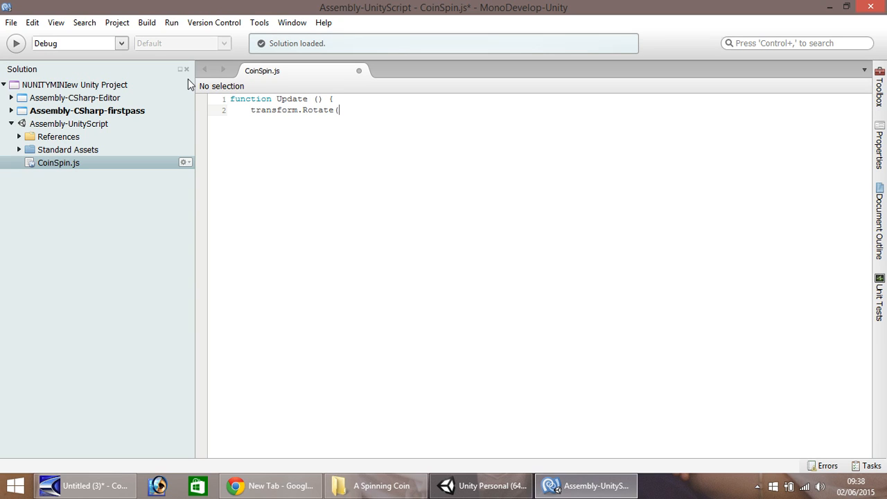
pyautogui.write('0,')
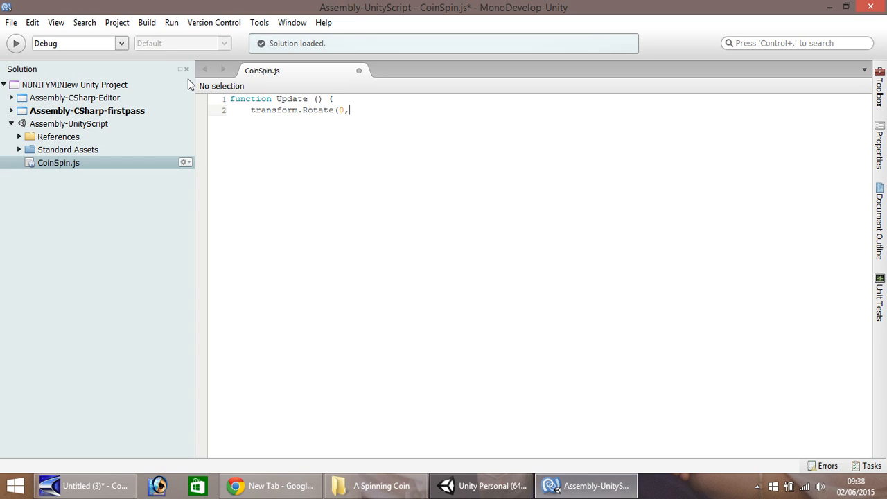
pyautogui.write('5')
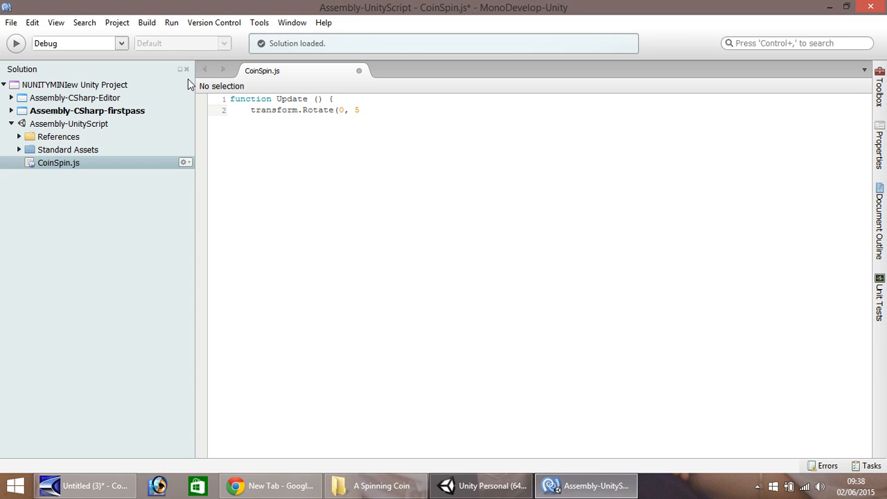
pyautogui.write(', 0,')
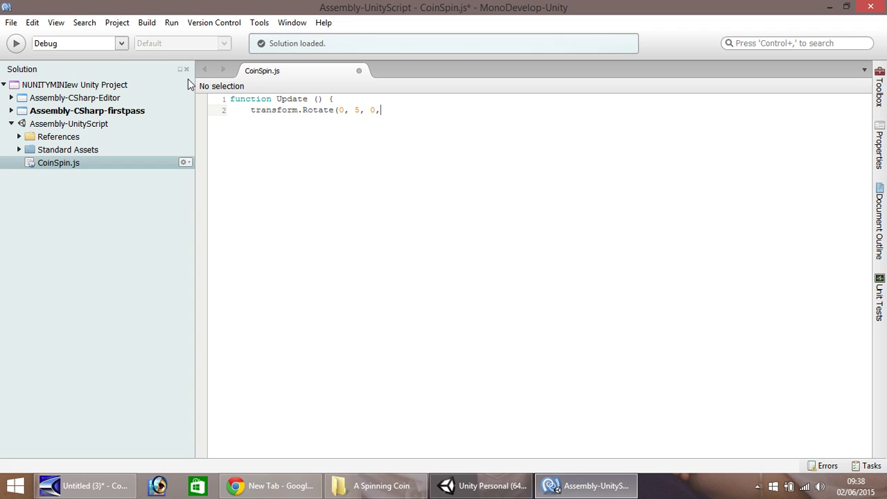
pyautogui.write('Space.')
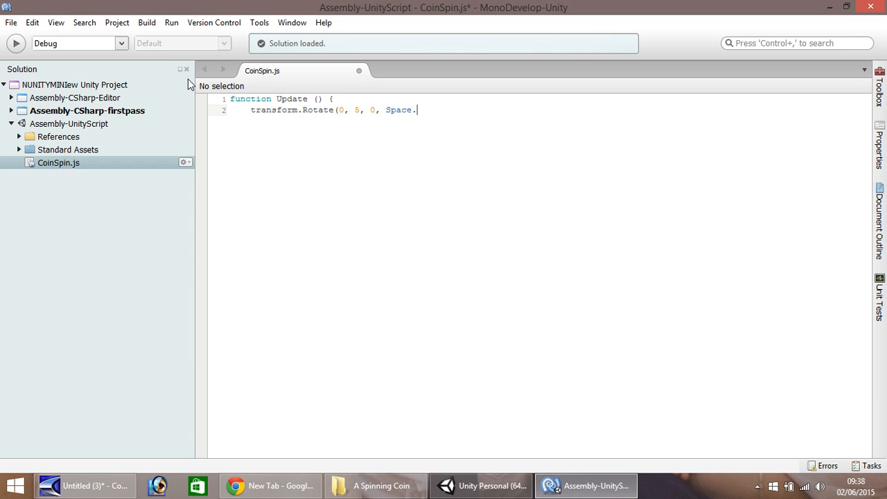
pyautogui.write('World')
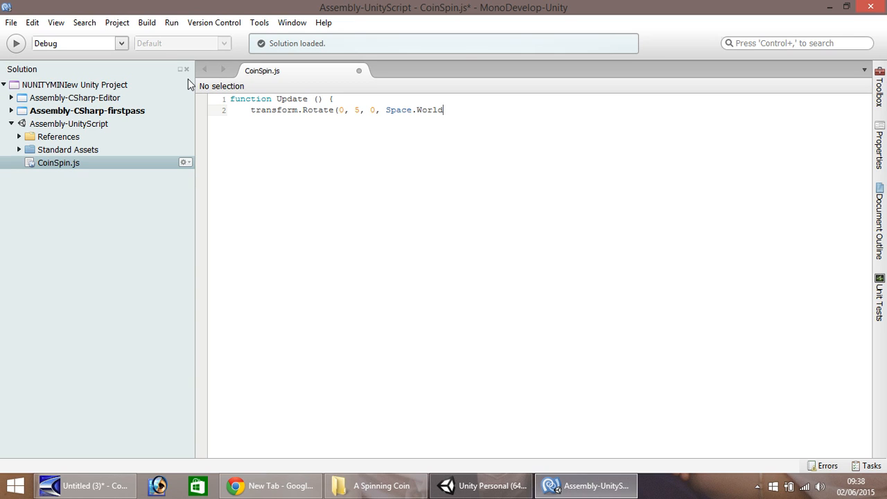
pyautogui.write(')')
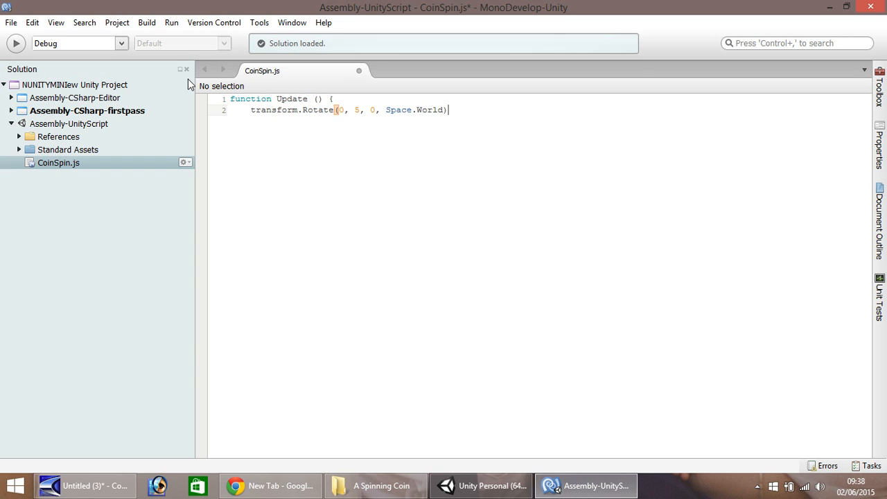
pyautogui.write(';')
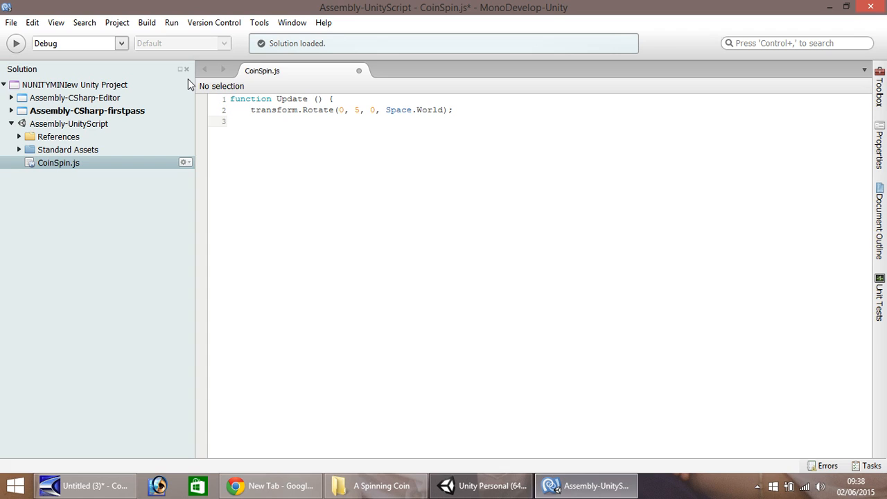
pyautogui.write('}')
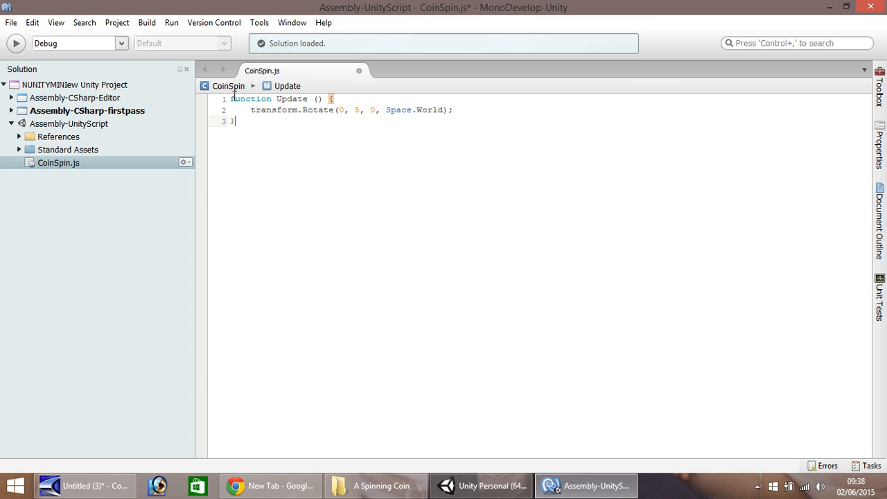
pyautogui.moveTo(248, 110)
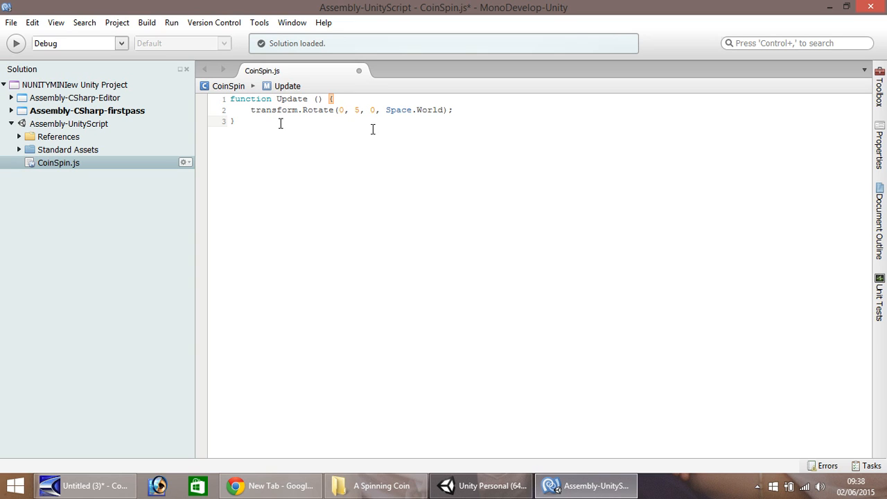
pyautogui.press('ctrl+s')
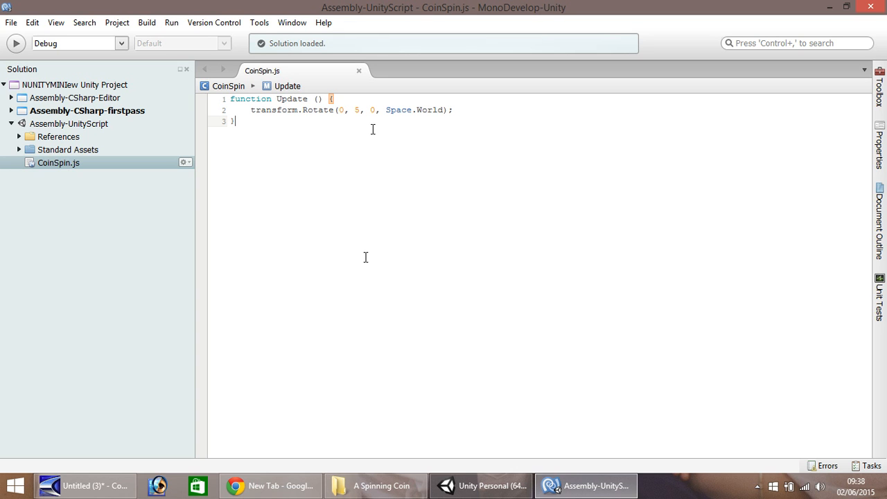
# Step: Back in Unity, select and frame the Cylinder, then drag CoinSpin.js onto it
pyautogui.click(481, 485)
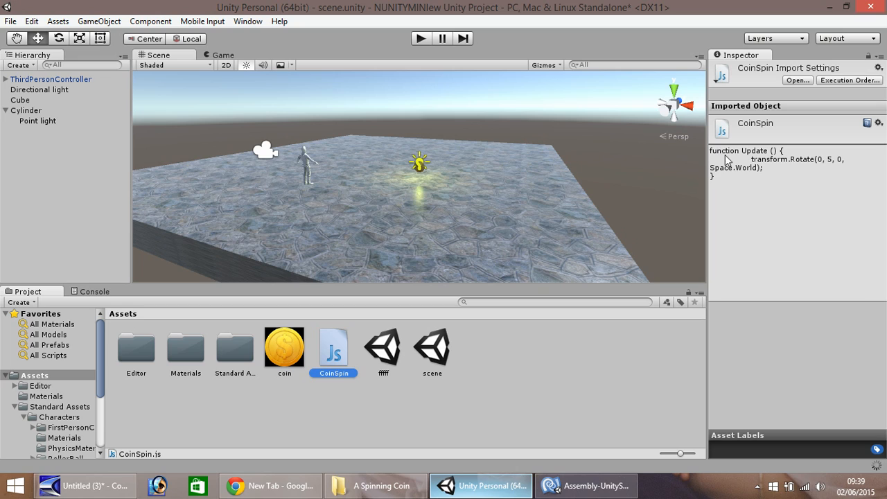
pyautogui.moveTo(757, 186)
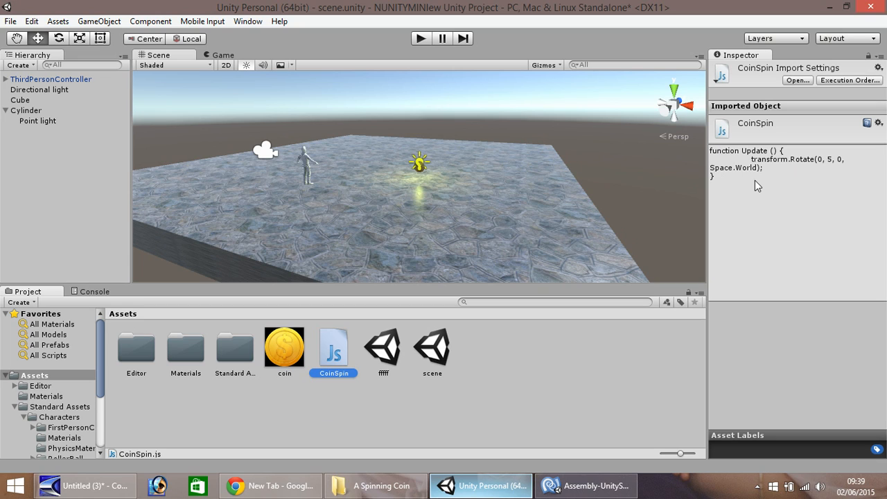
pyautogui.moveTo(88, 149)
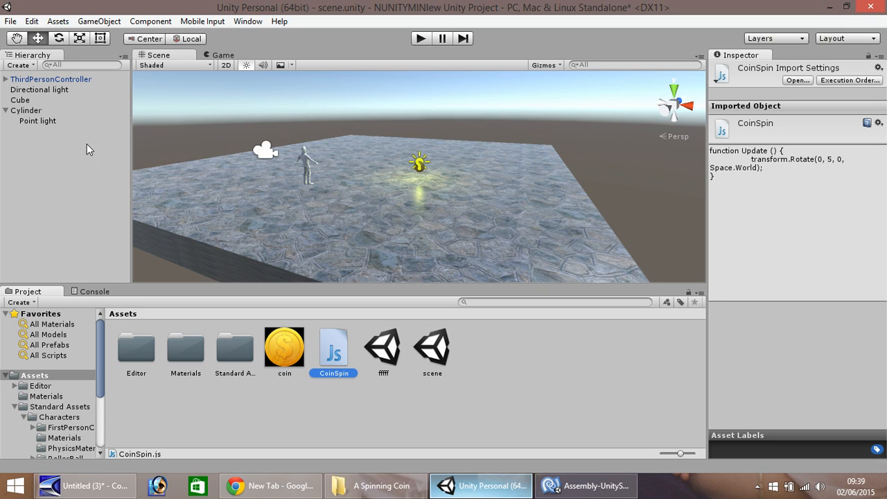
pyautogui.click(26, 110)
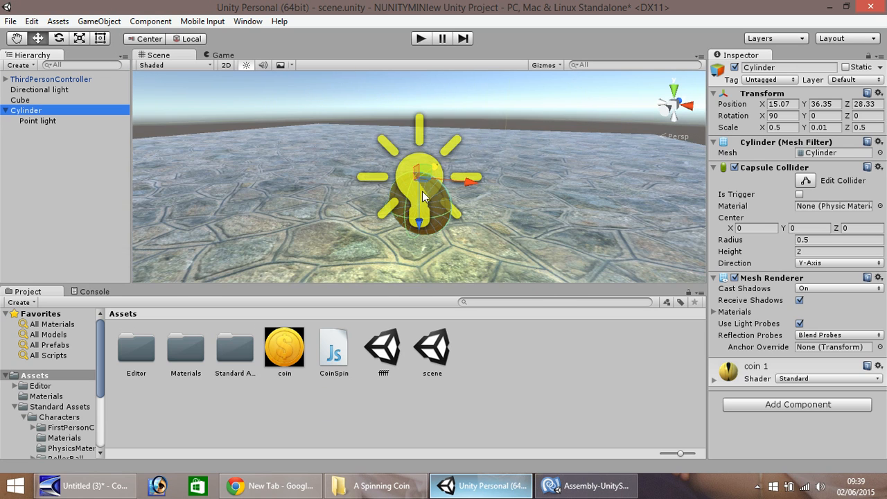
pyautogui.moveTo(423, 194); pyautogui.dragTo(194, 145)
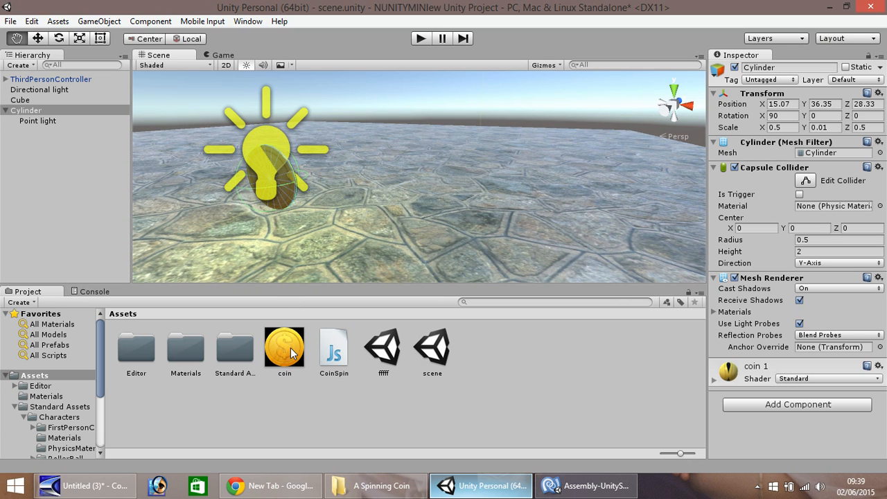
pyautogui.click(334, 347)
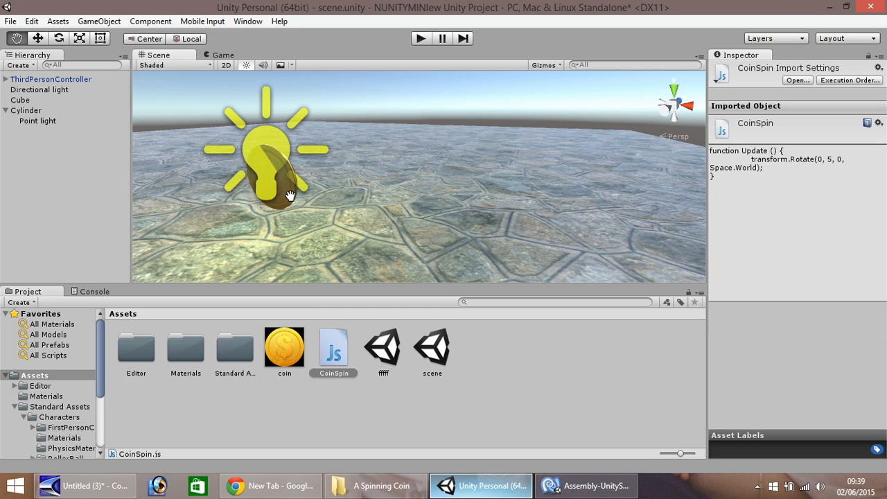
pyautogui.click(26, 110)
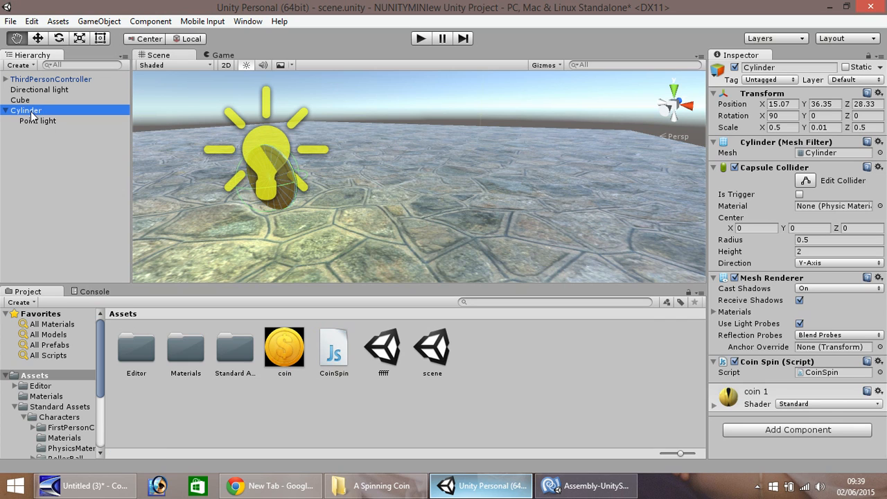
pyautogui.moveTo(723, 383)
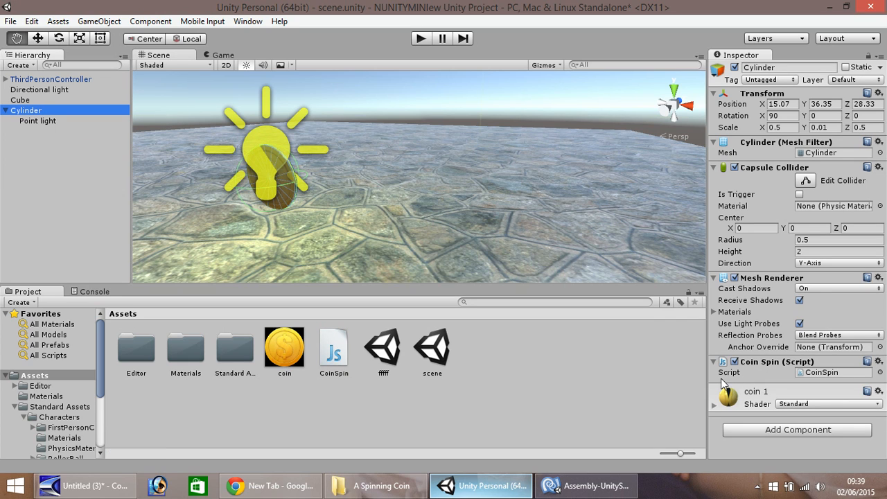
pyautogui.moveTo(793, 377)
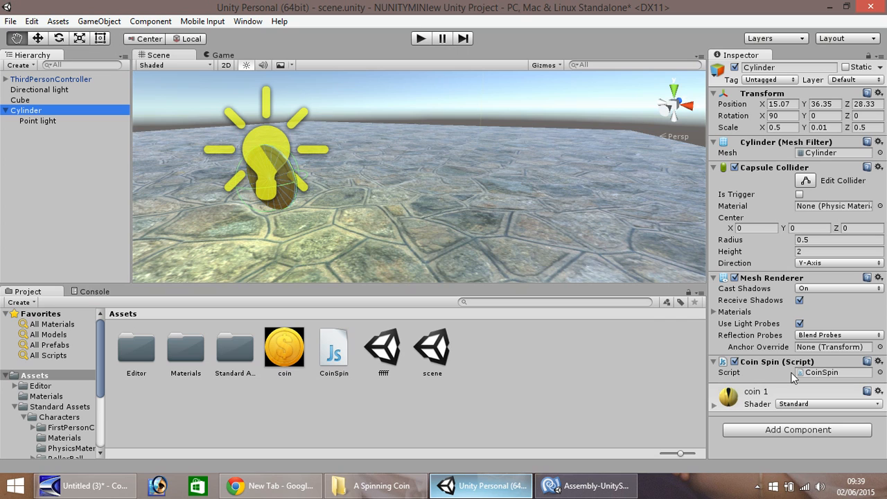
pyautogui.moveTo(782, 370)
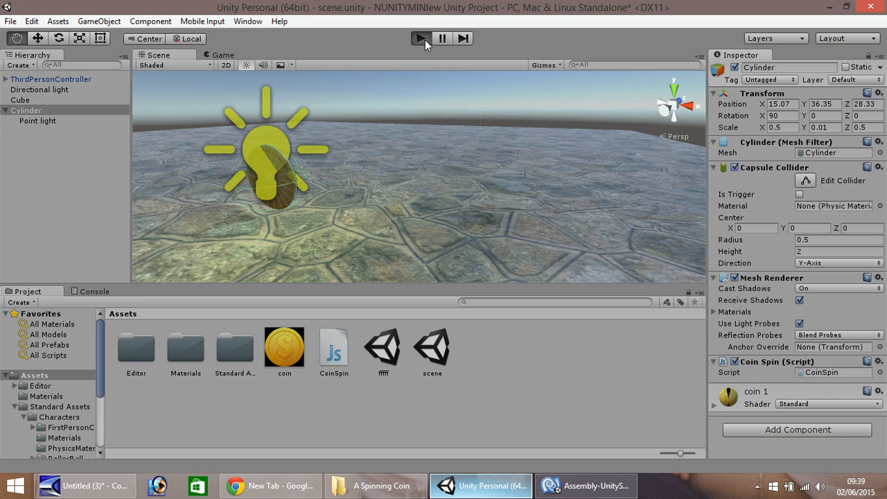
pyautogui.click(420, 38)
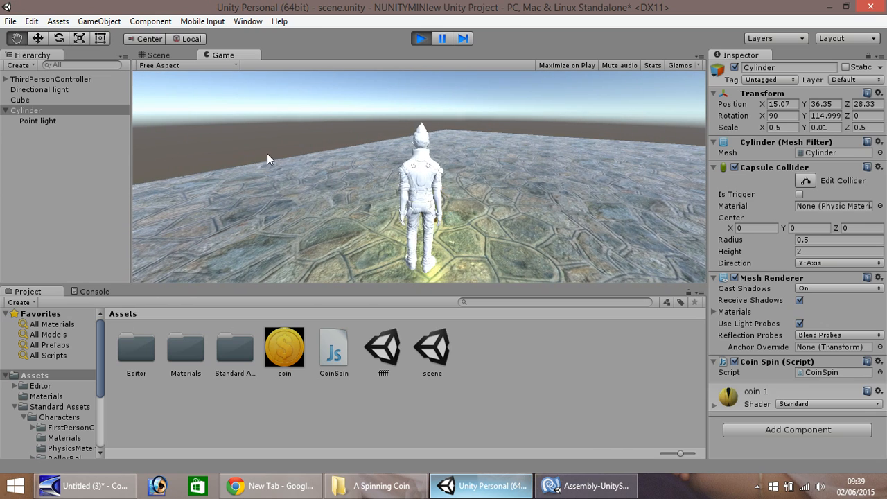
pyautogui.click(154, 55)
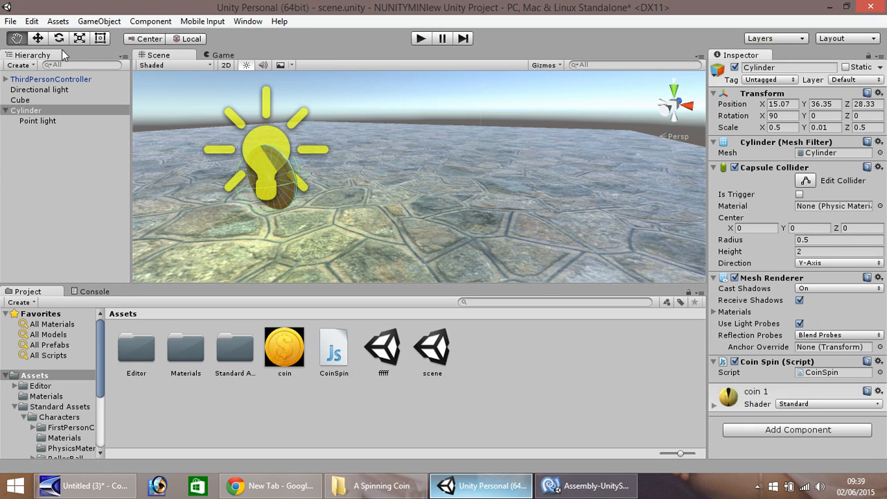
pyautogui.moveTo(54, 211)
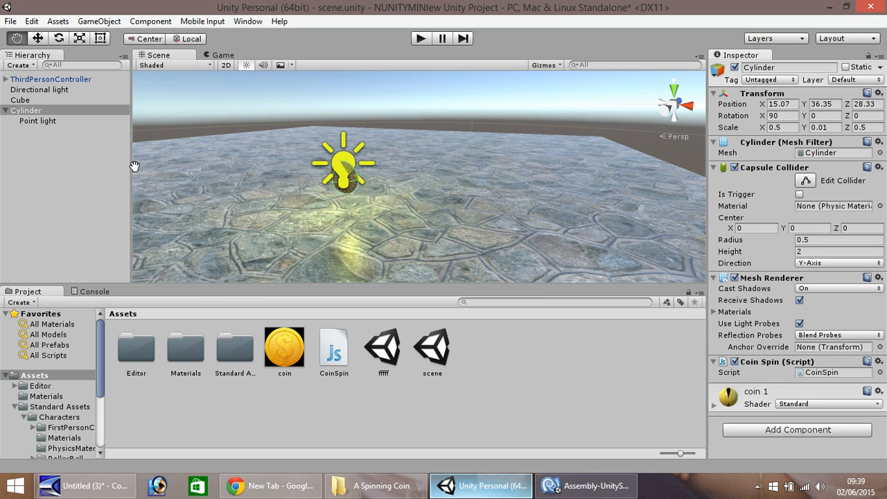
pyautogui.moveTo(25, 140)
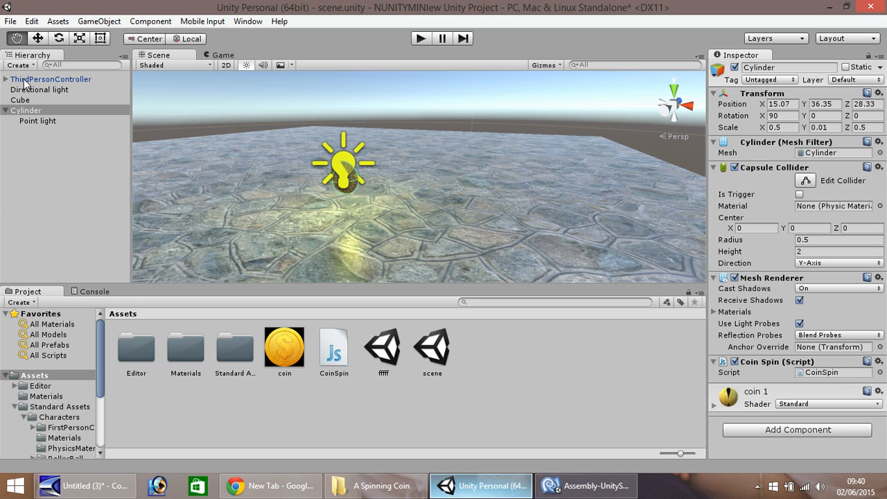
# Step: Add a Box Collider with Is Trigger enabled to ThirdPersonController's EthanBody
pyautogui.click(50, 79)
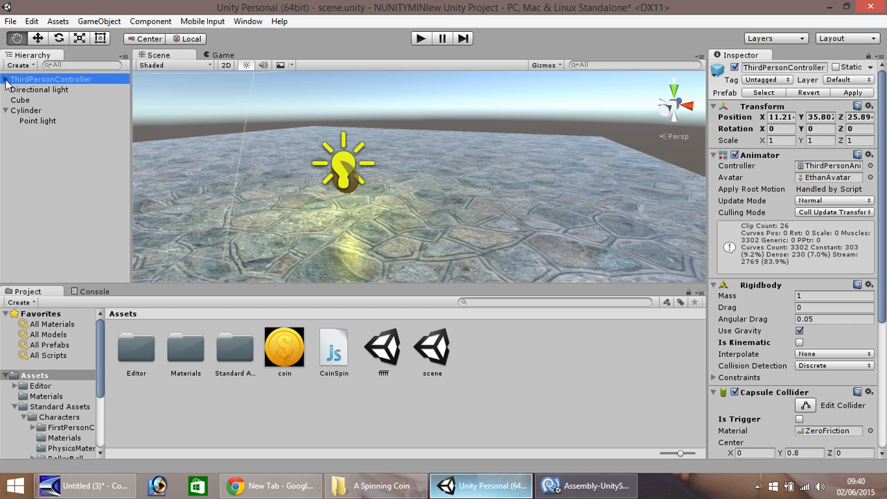
pyautogui.click(8, 79)
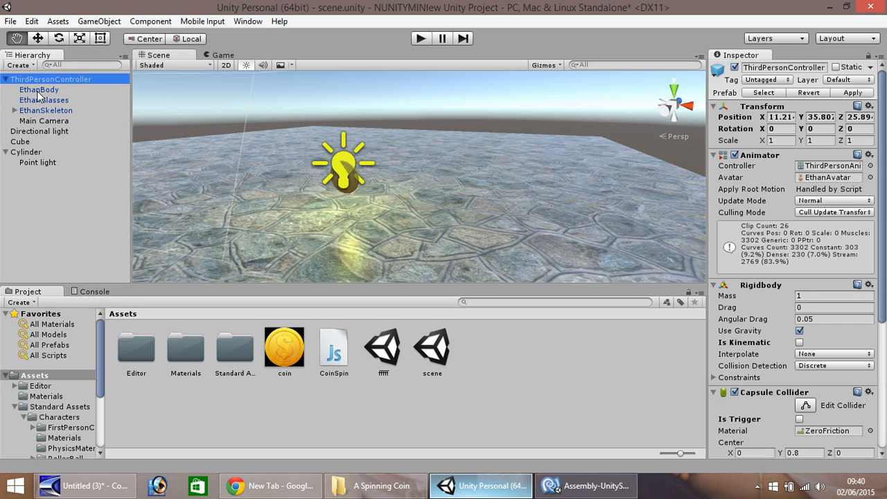
pyautogui.click(39, 90)
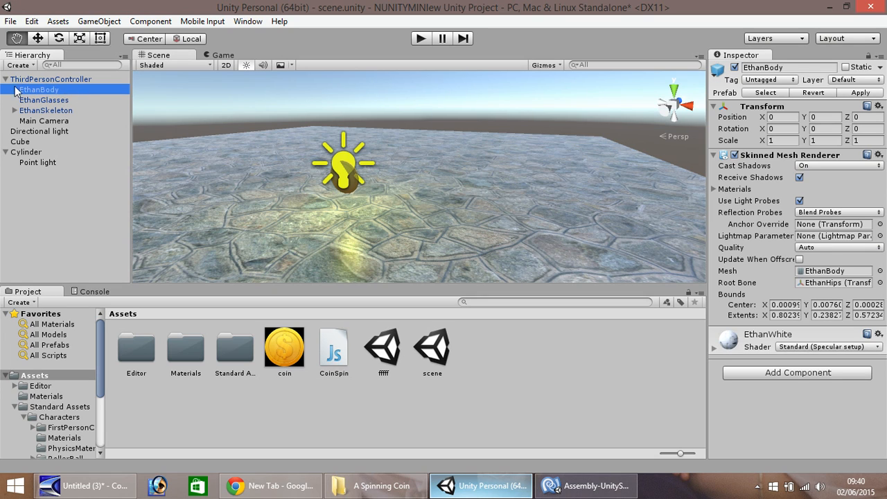
pyautogui.click(39, 89)
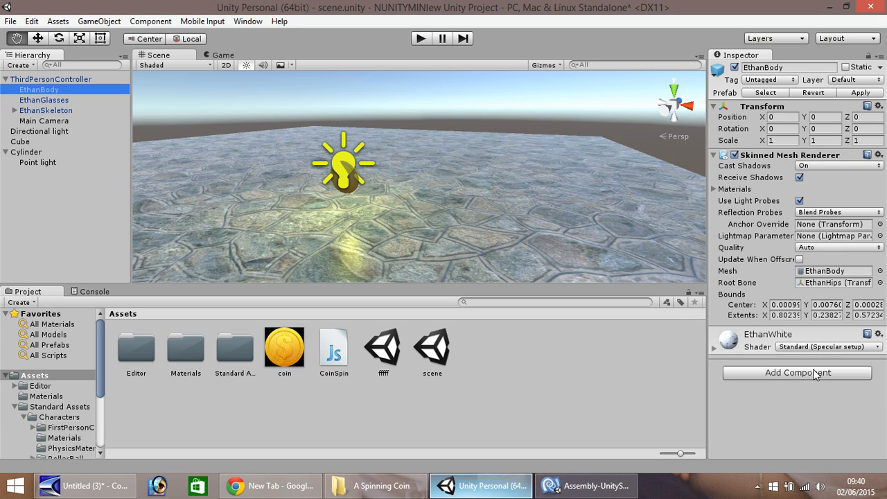
pyautogui.click(797, 373)
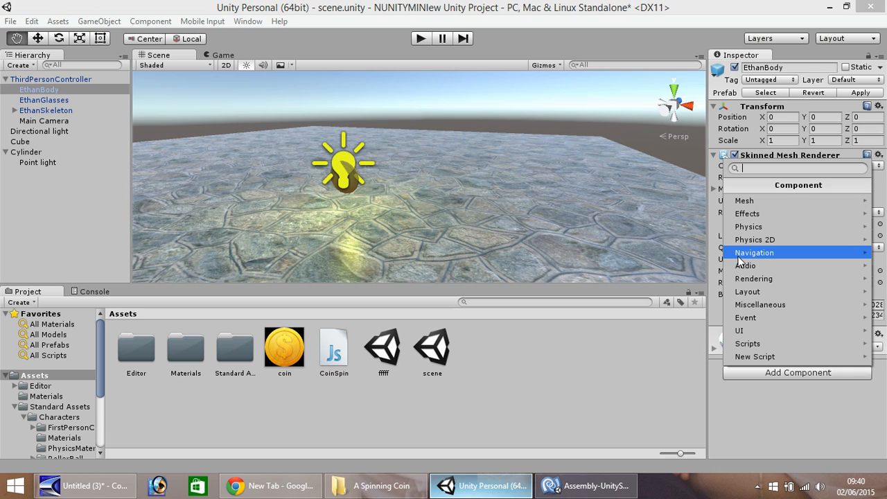
pyautogui.click(748, 226)
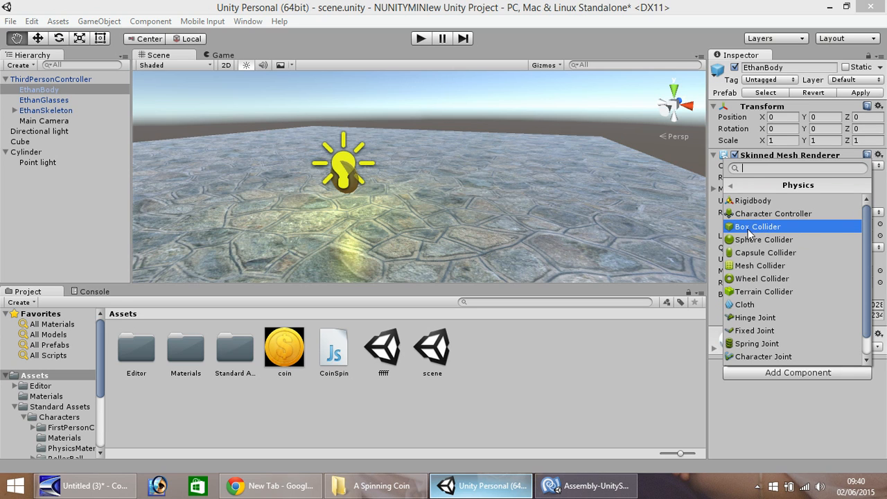
pyautogui.click(757, 226)
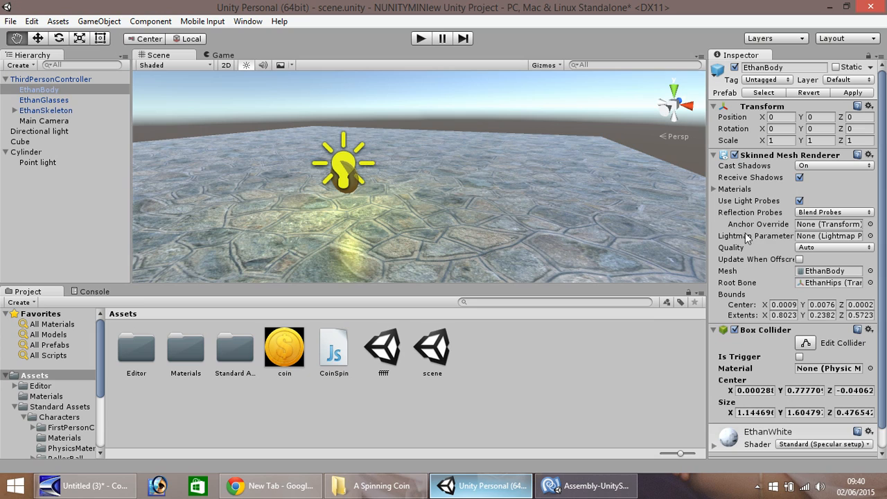
pyautogui.click(800, 356)
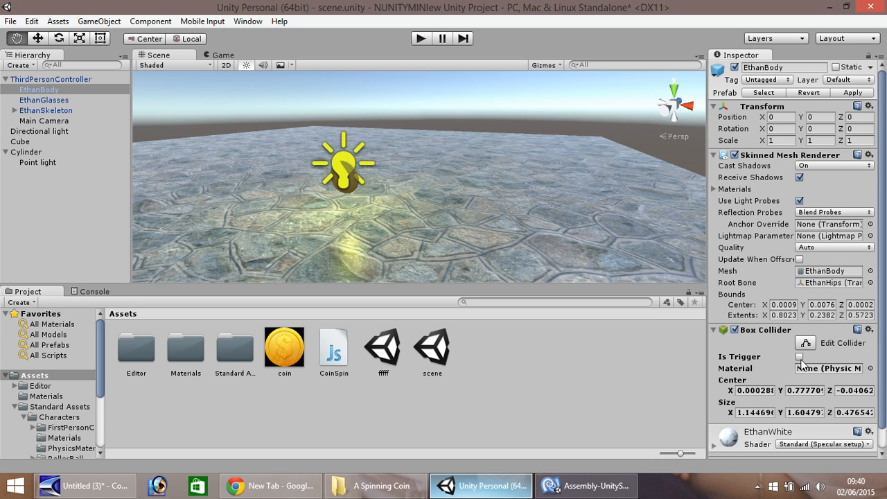
pyautogui.click(798, 356)
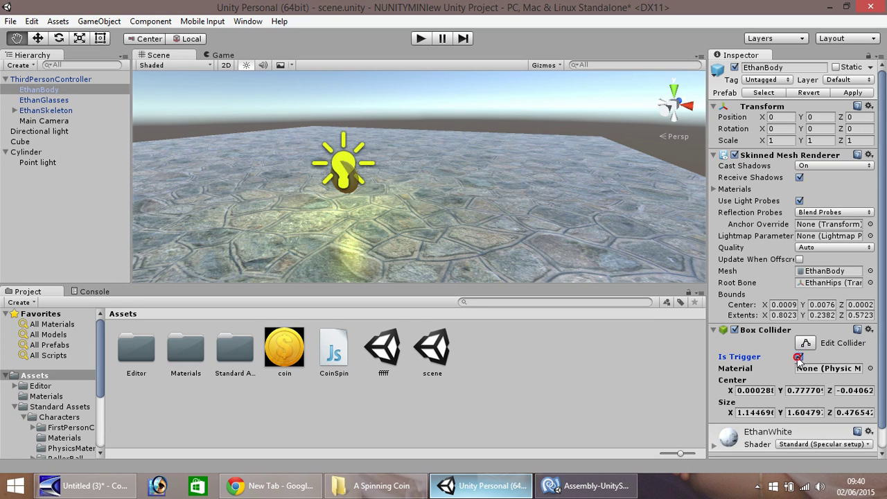
pyautogui.click(798, 356)
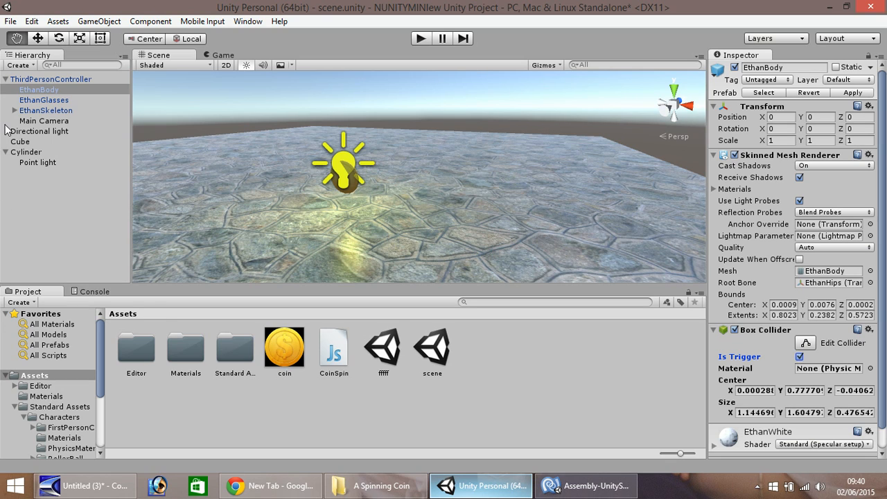
# Step: Collapse ThirdPersonController and create a Javascript asset in Assets named CoinCollect
pyautogui.click(7, 78)
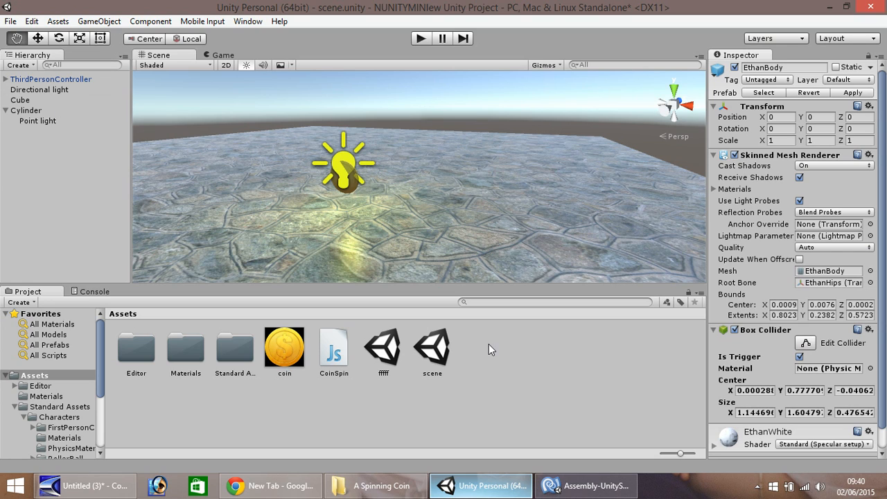
pyautogui.rightClick(490, 349)
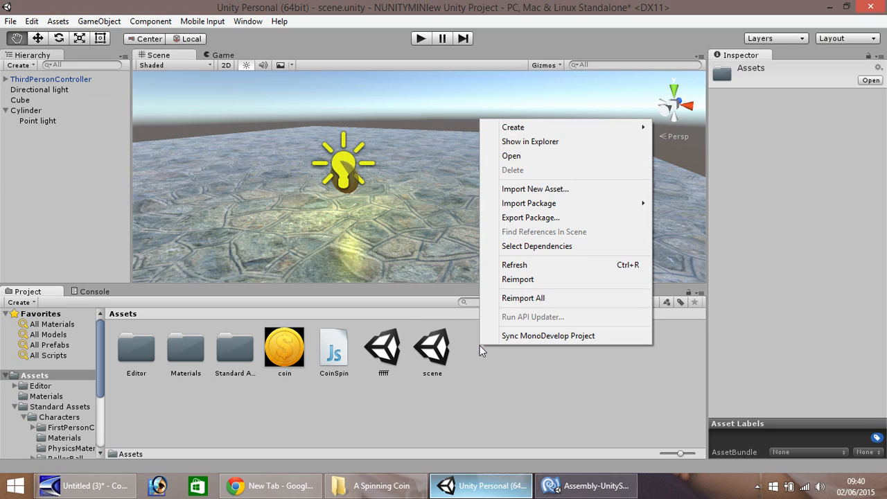
pyautogui.moveTo(512, 127)
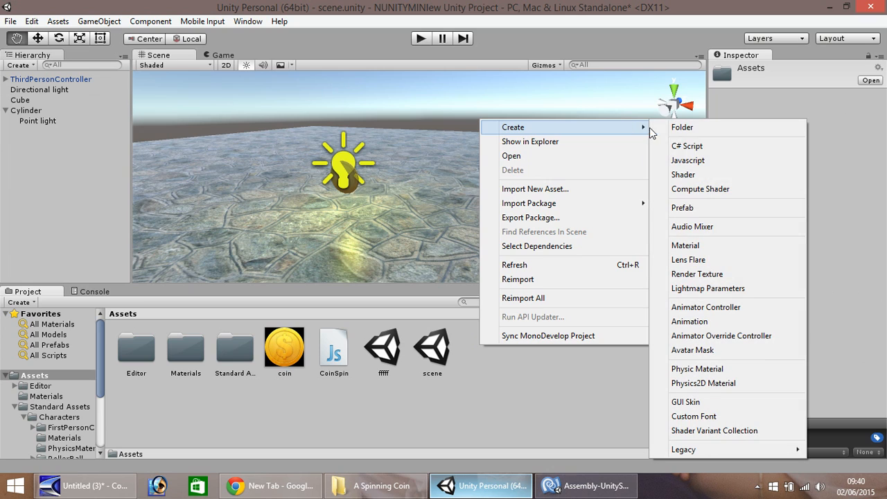
pyautogui.moveTo(687, 160)
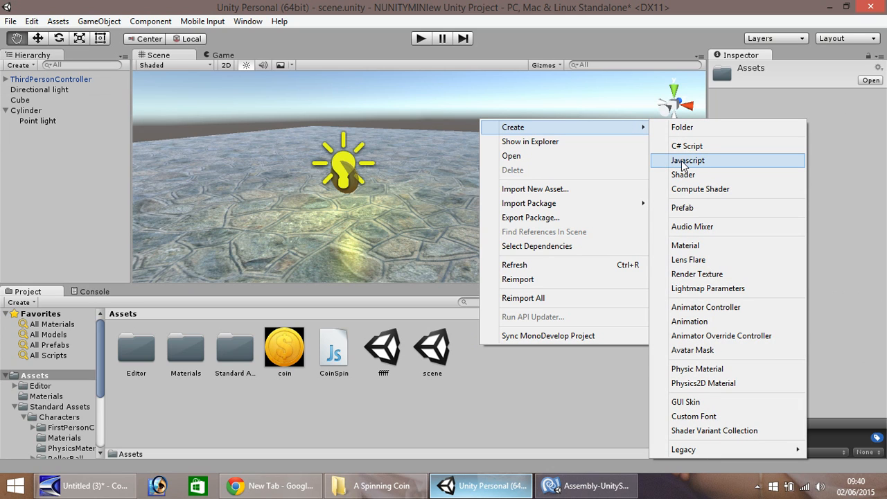
pyautogui.click(688, 160)
pyautogui.write('C')
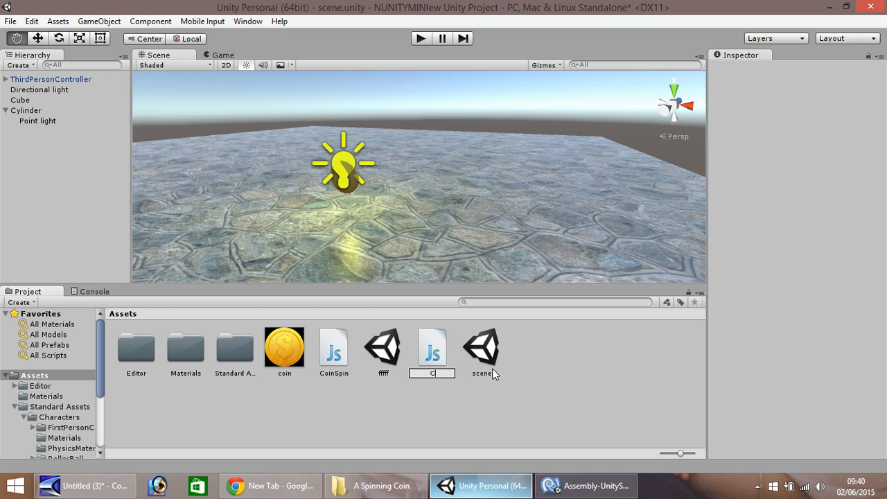
pyautogui.write('oinCollect')
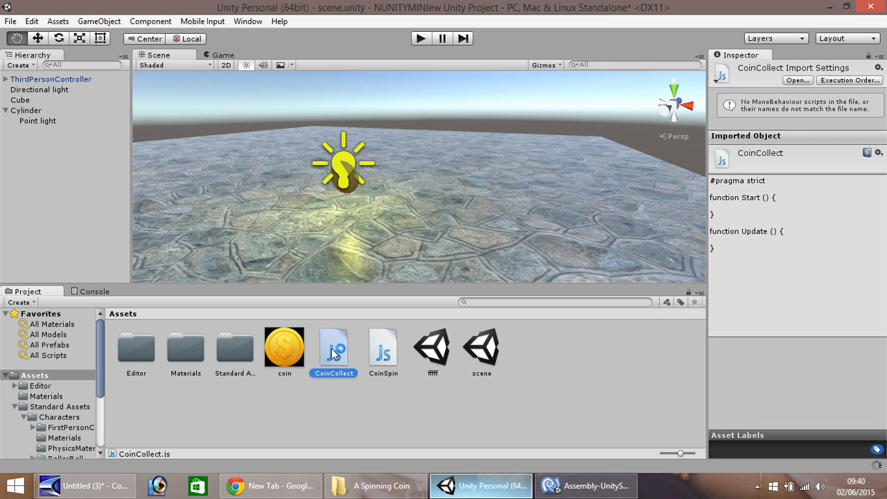
pyautogui.moveTo(334, 354)
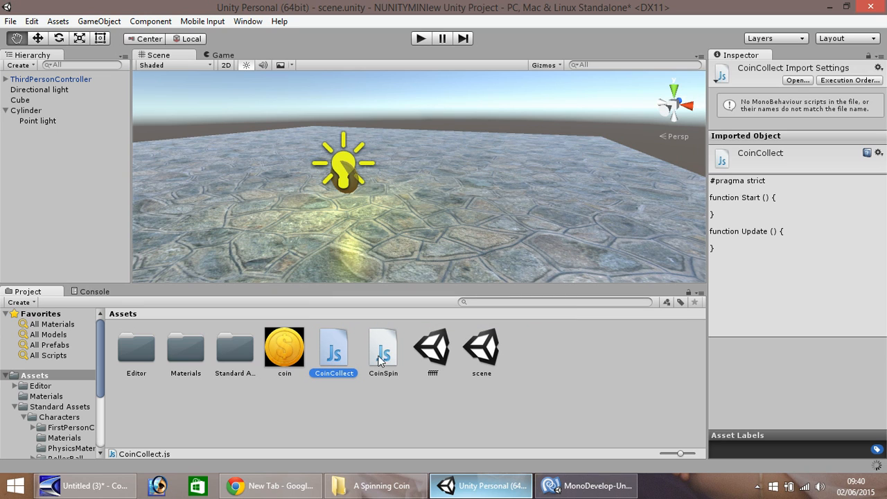
# Step: Replace the CoinCollect template code with an OnTriggerEnter(info : Collider) function header
pyautogui.doubleClick(333, 346)
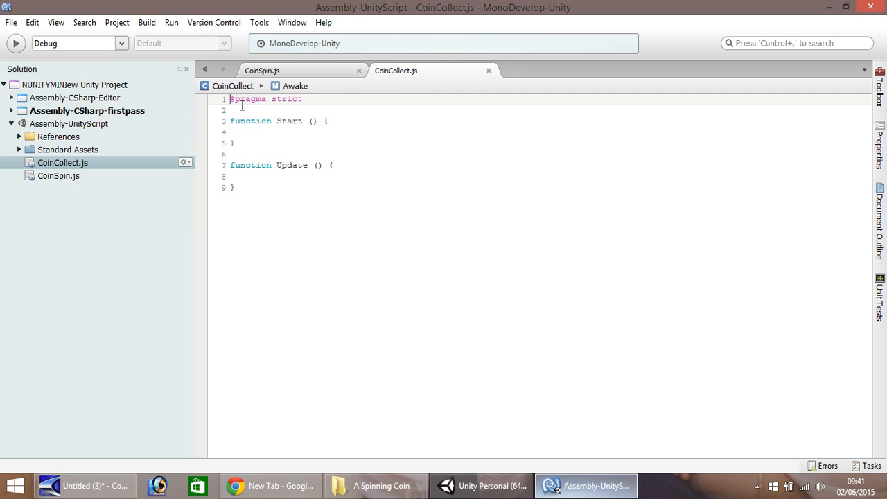
pyautogui.press('ctrl+a')
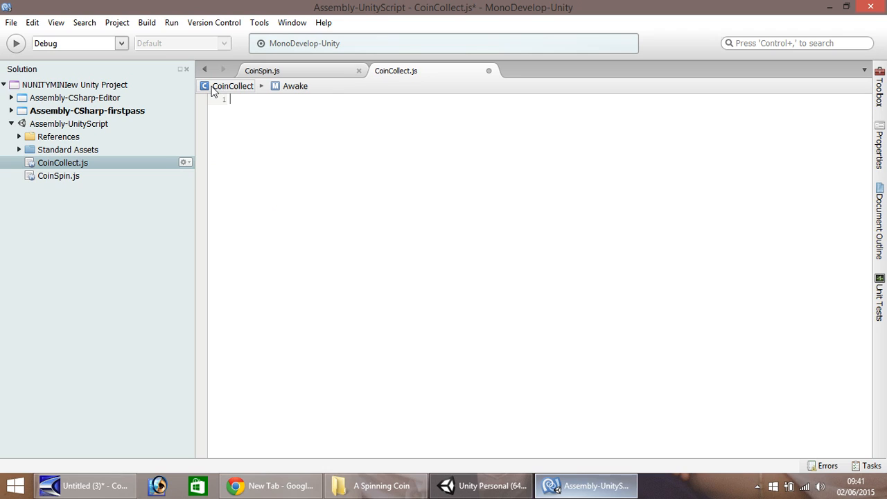
pyautogui.write('f')
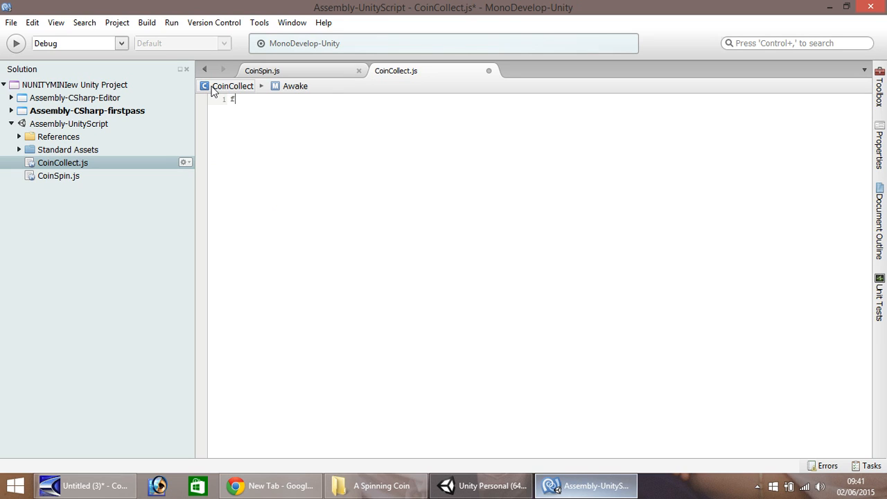
pyautogui.write('unction')
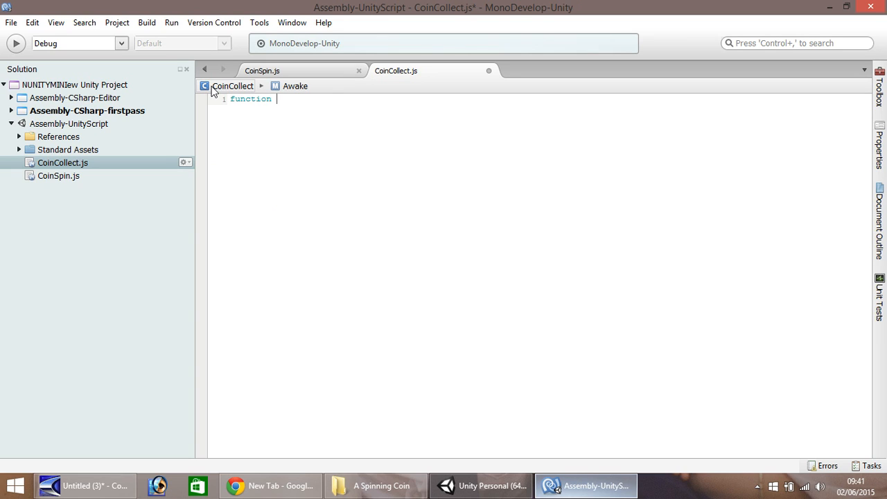
pyautogui.write('OnTrigger')
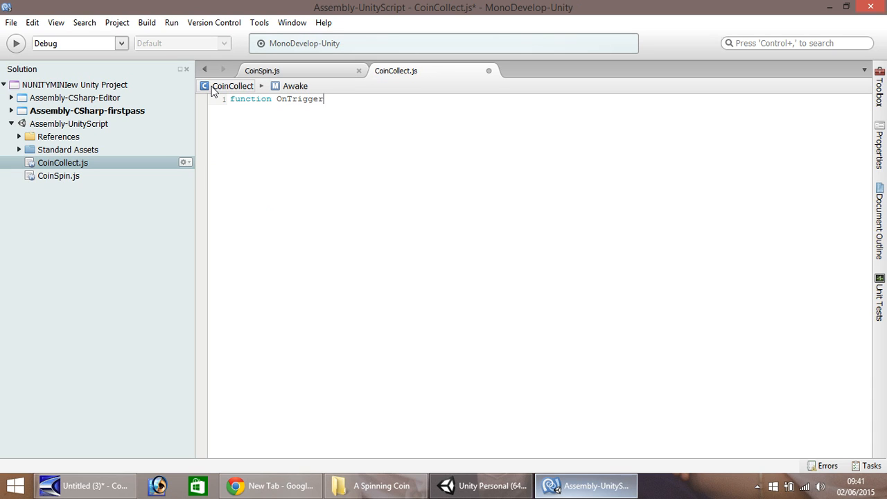
pyautogui.write('Enter')
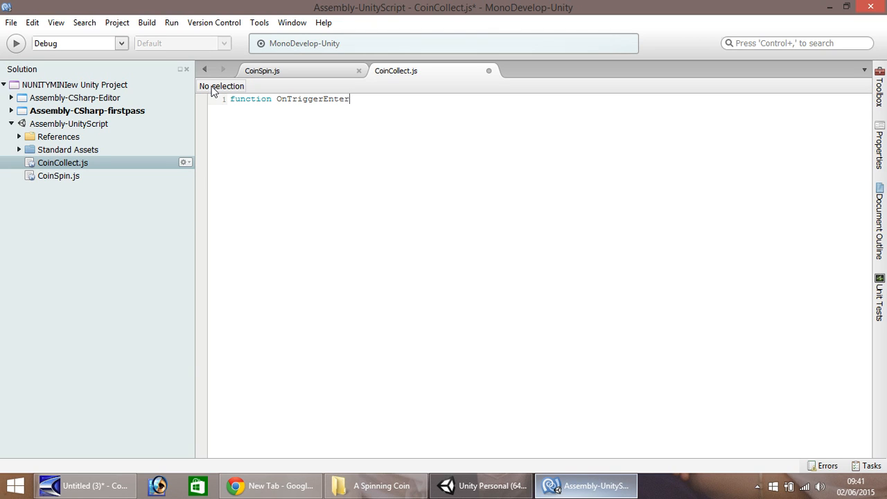
pyautogui.write('(')
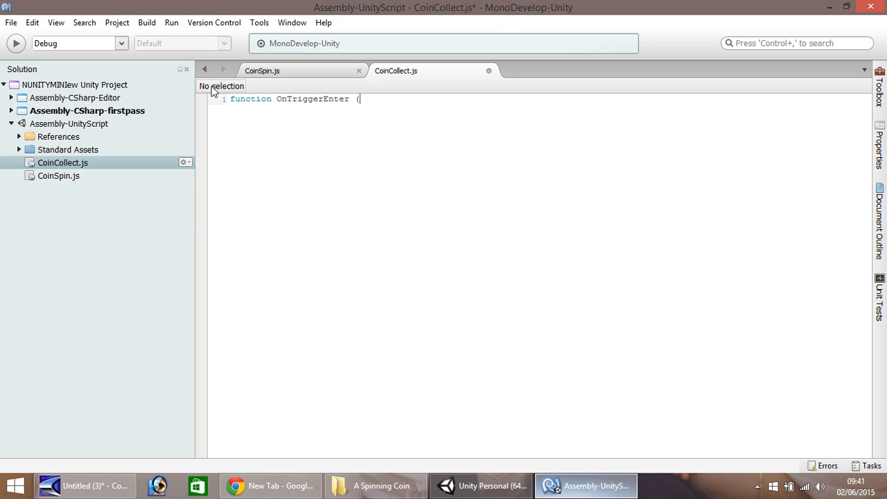
pyautogui.write('info')
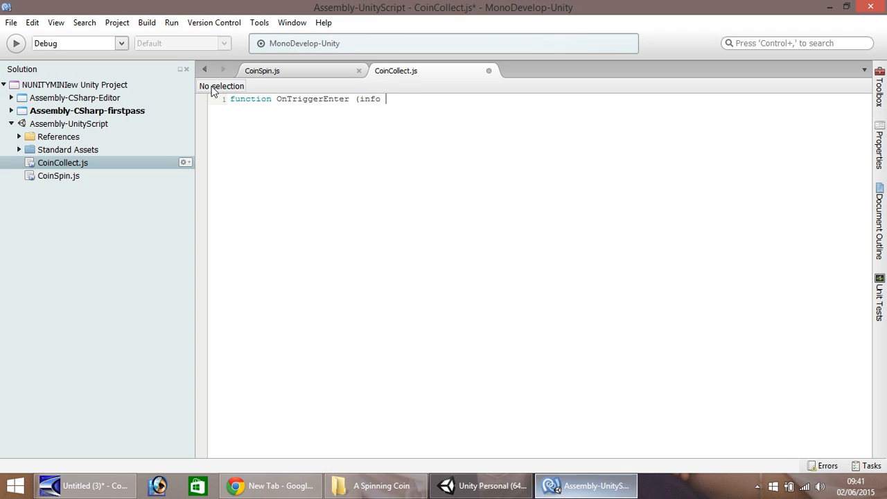
pyautogui.write(': Coll')
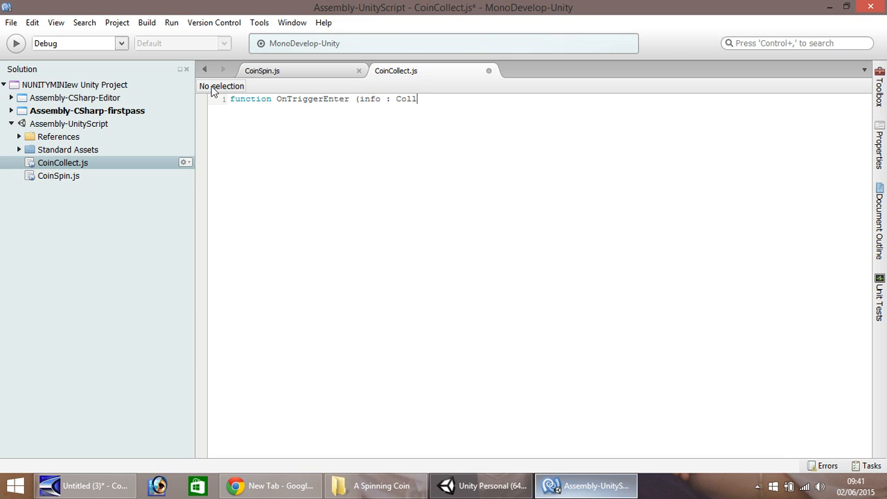
pyautogui.write('ider')
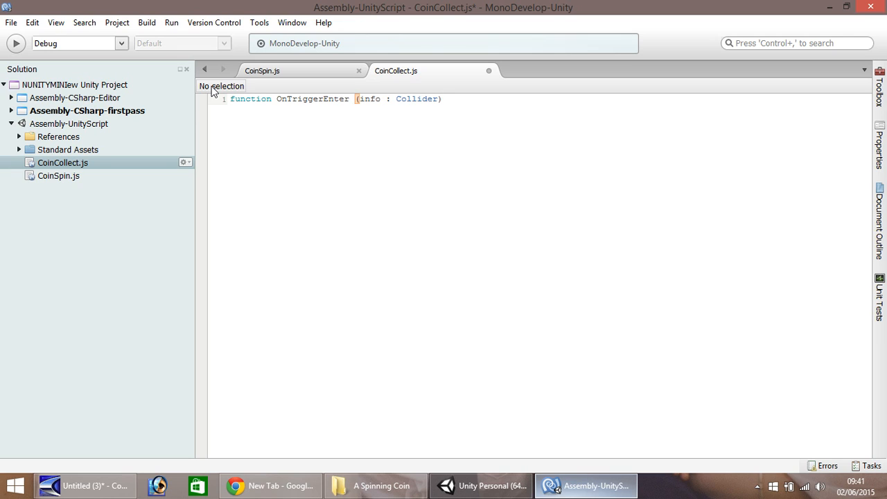
# Step: Give the function a Destroy(gameObject); body and save CoinCollect.js
pyautogui.write('{')
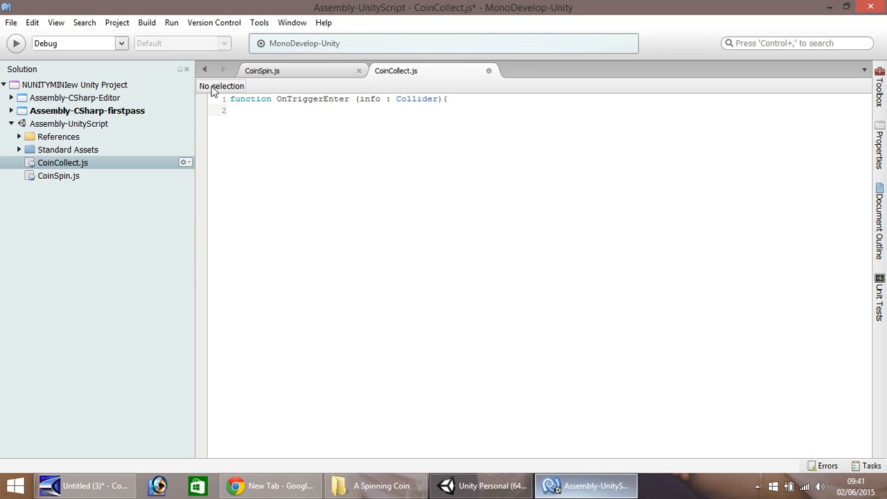
pyautogui.write('Destro')
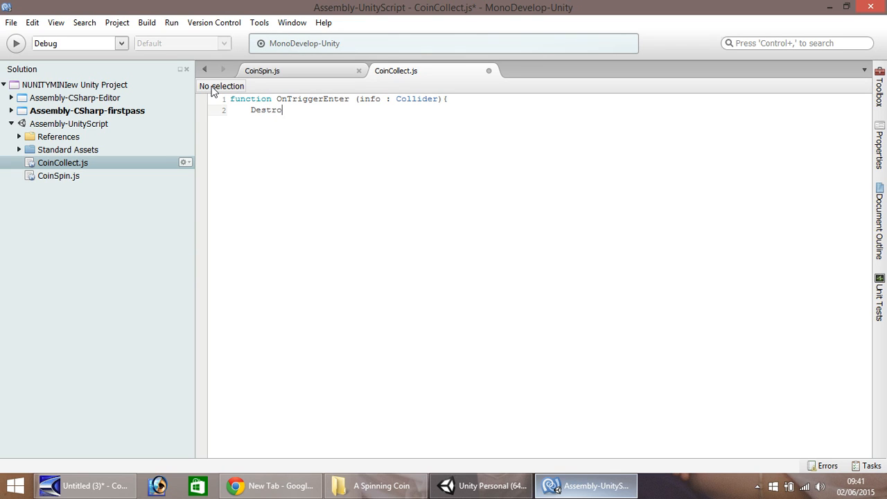
pyautogui.write('y')
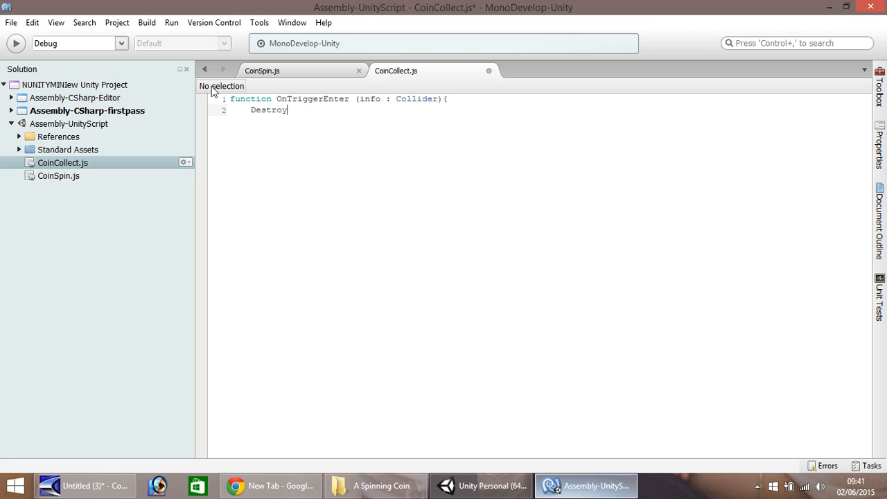
pyautogui.write('(')
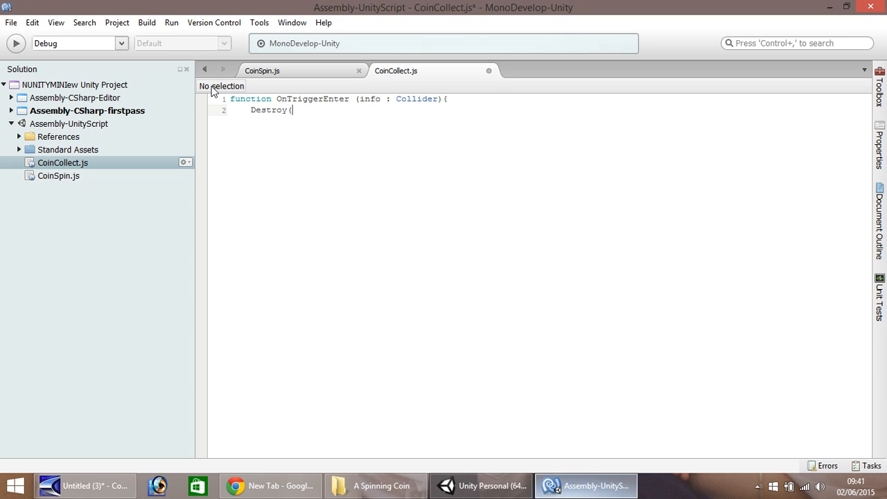
pyautogui.write('gameOb')
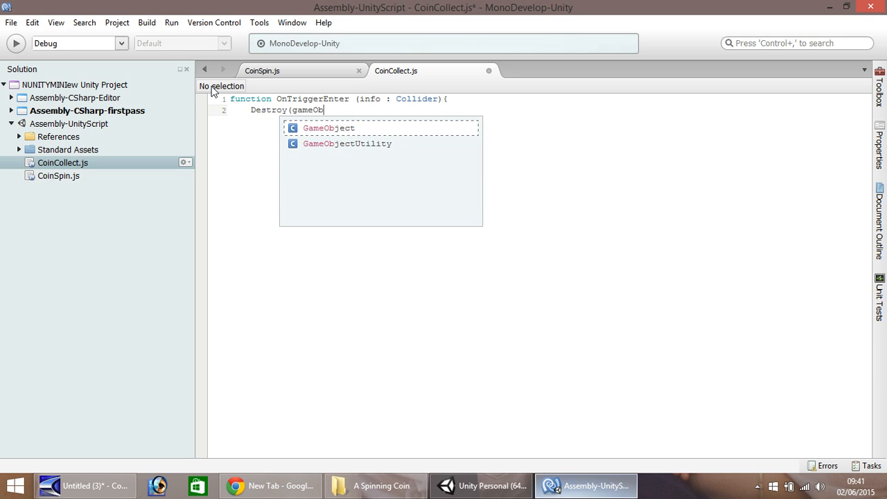
pyautogui.write('gameObject)')
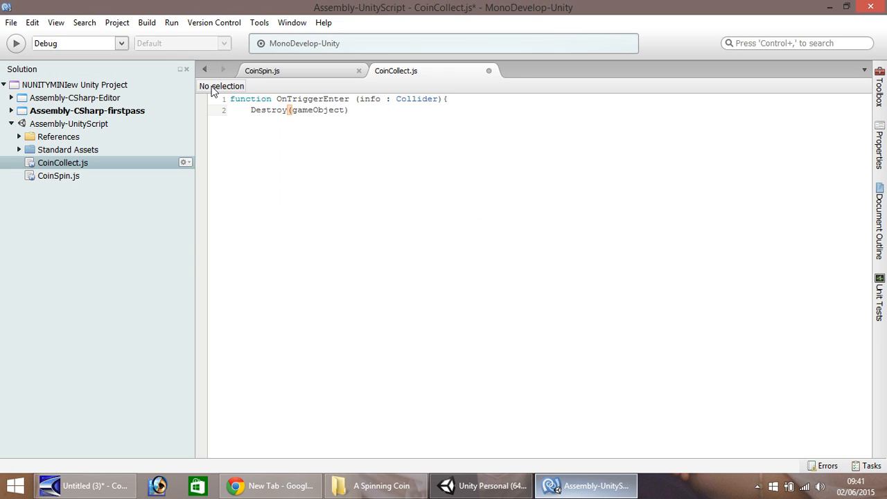
pyautogui.write(';')
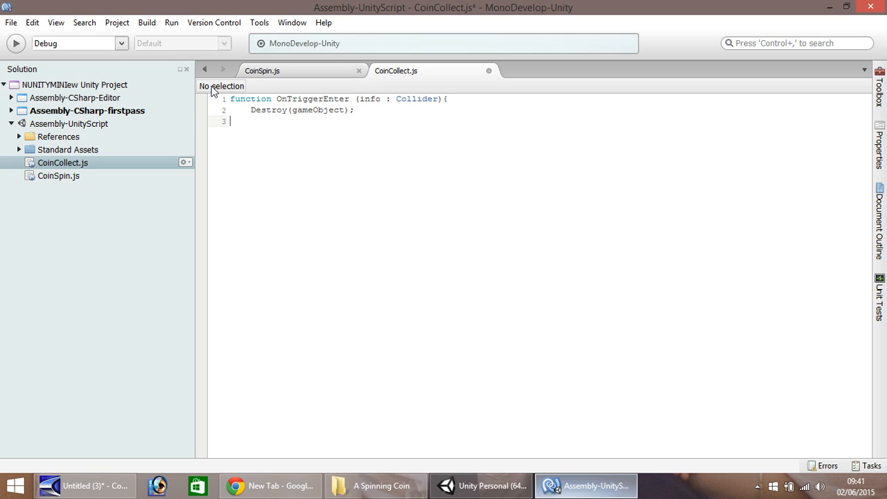
pyautogui.write('}')
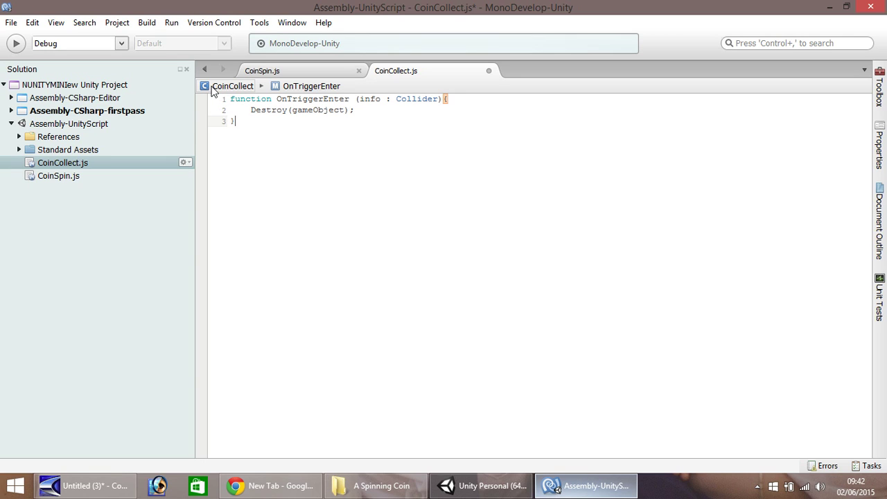
pyautogui.press('ctrl+s')
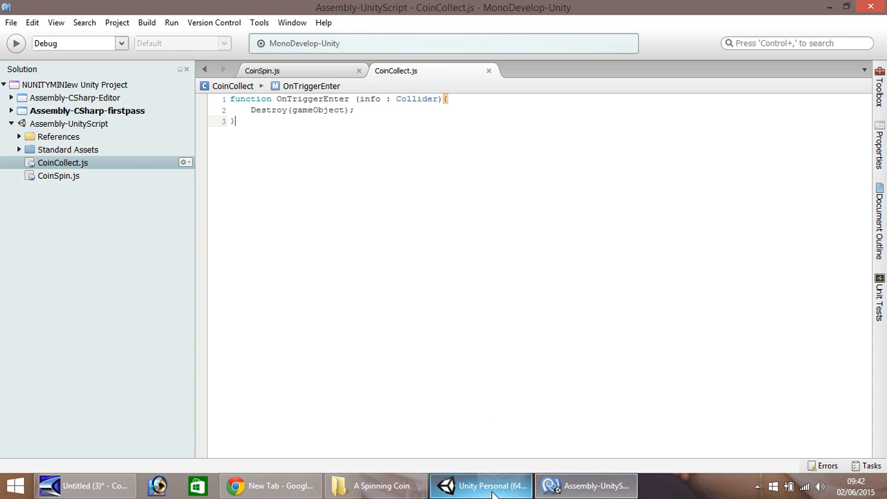
# Step: Return to Unity and run a quick Play-mode test of the scene, then stop it
pyautogui.click(492, 485)
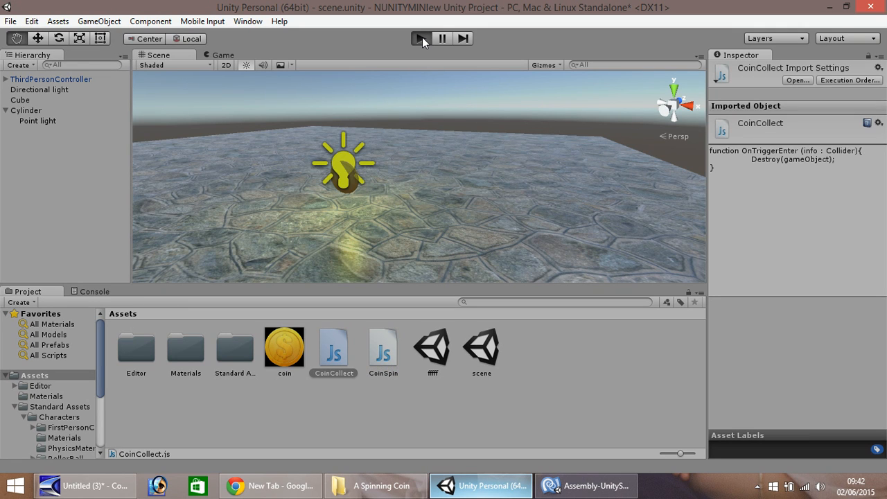
pyautogui.click(422, 38)
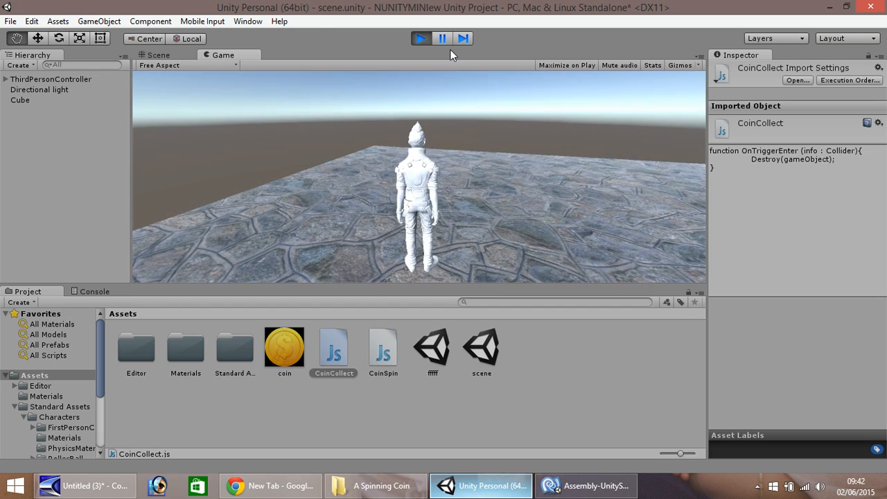
pyautogui.click(418, 39)
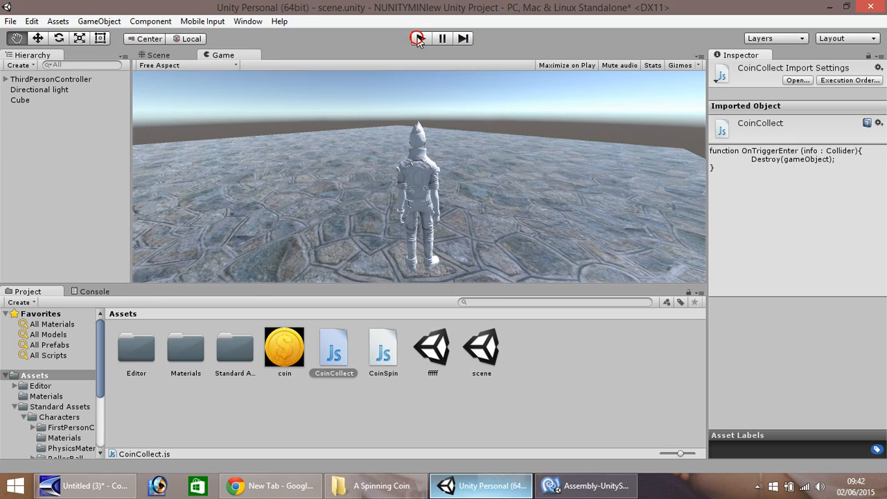
pyautogui.click(417, 38)
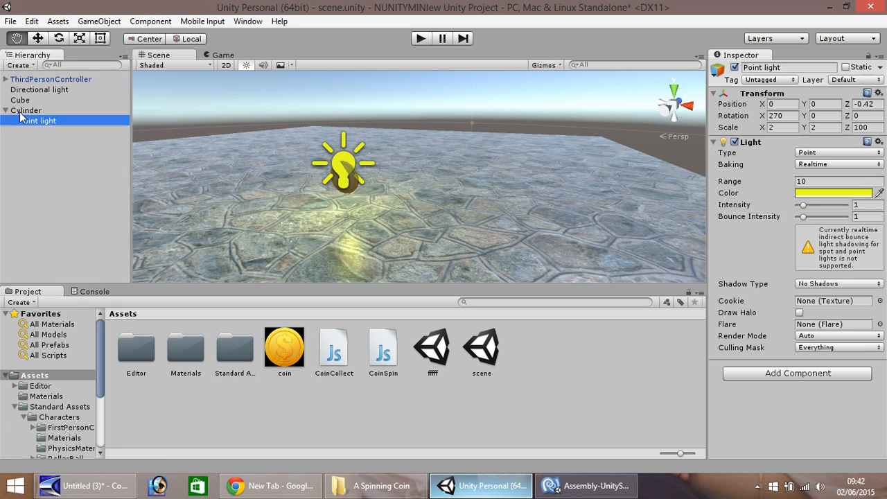
# Step: Select the coin Cylinder and recheck its CoinCollect script before returning to the scene
pyautogui.click(27, 110)
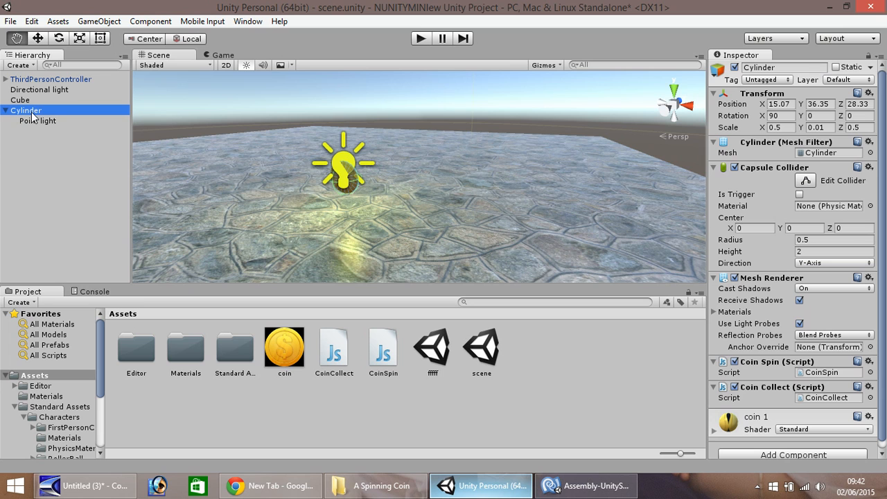
pyautogui.click(581, 485)
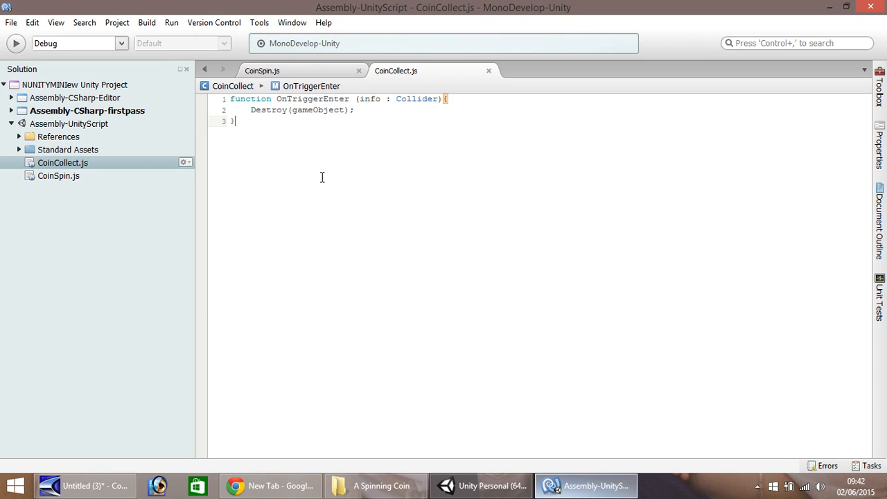
pyautogui.click(482, 485)
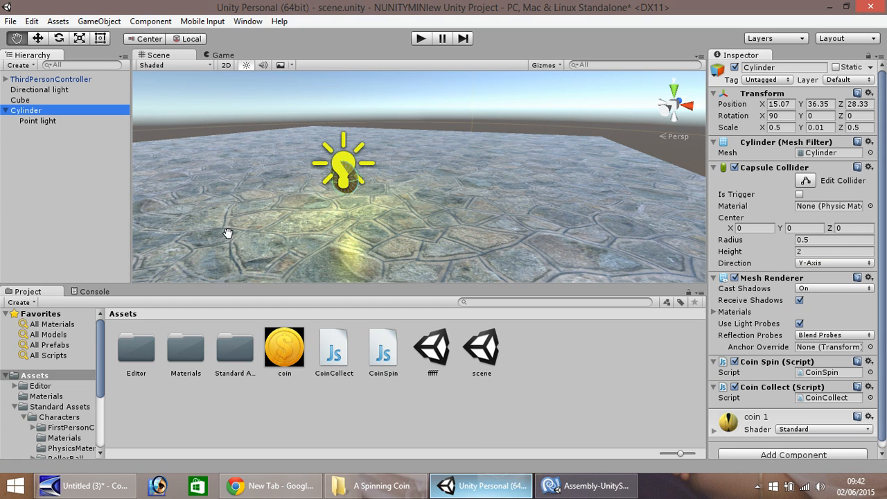
pyautogui.moveTo(47, 125)
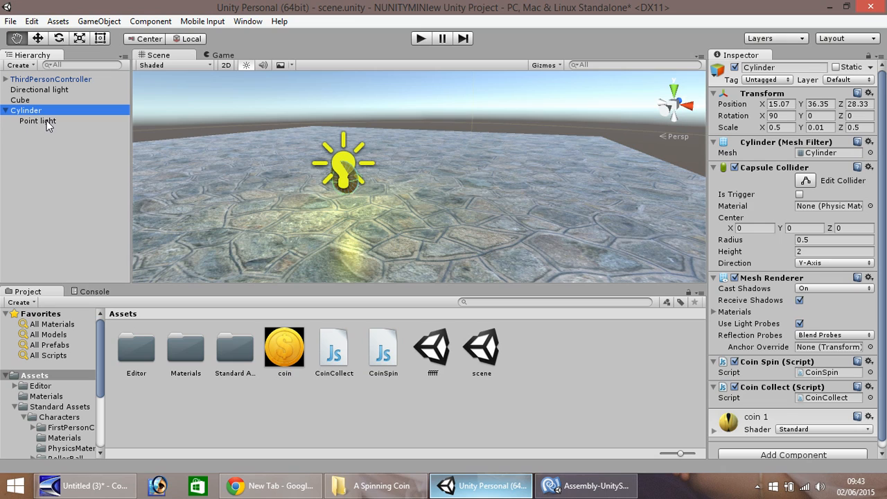
pyautogui.moveTo(73, 128)
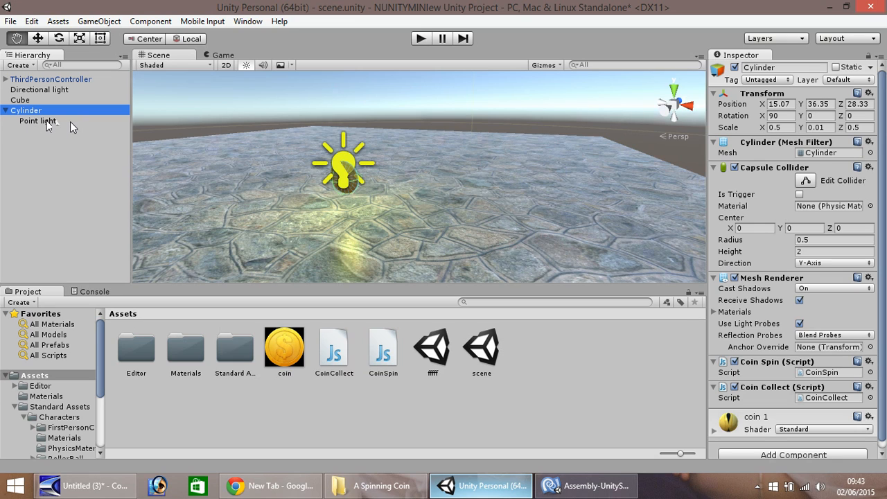
pyautogui.moveTo(41, 121)
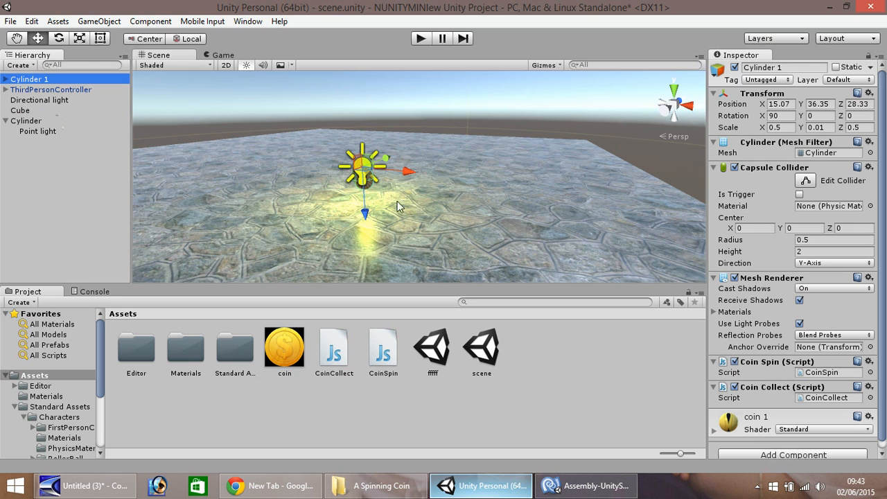
# Step: Slide a copied coin sideways along the X axis and start Play mode to collect the coins
pyautogui.moveTo(409, 172); pyautogui.dragTo(457, 173)
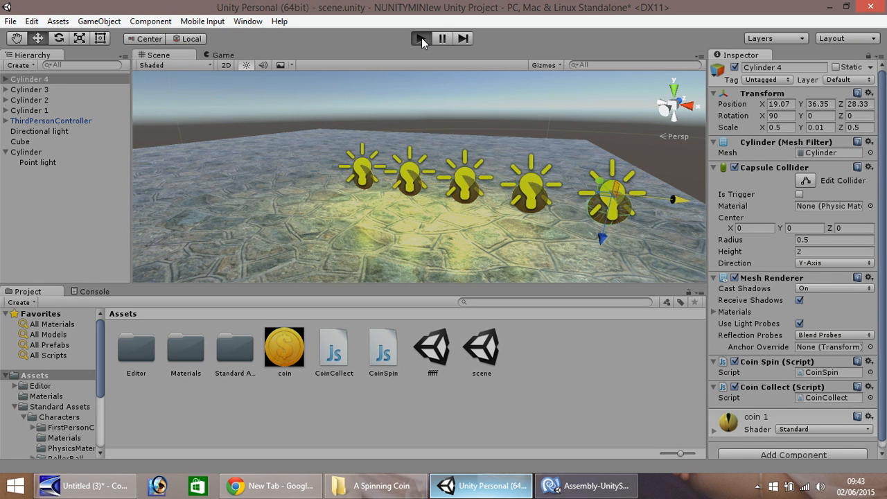
pyautogui.click(421, 39)
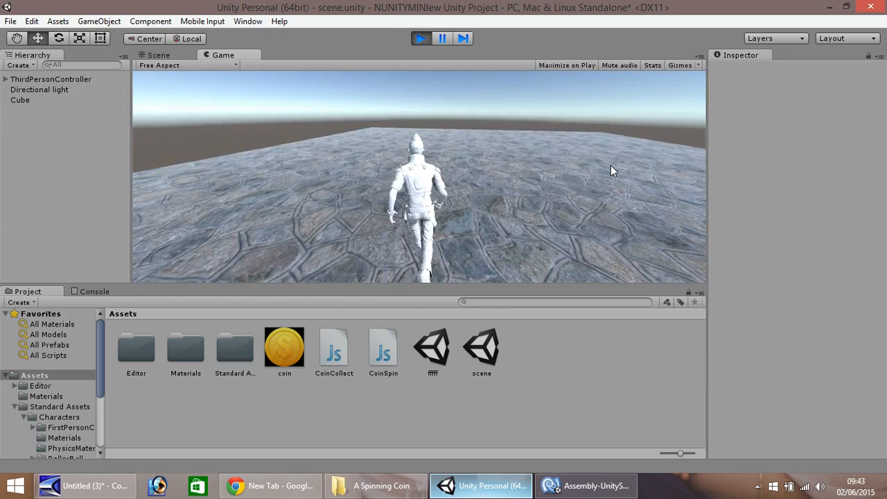
# Step: Exit Play mode, restoring the original coin and Cylinder 1 to 4 in a row
pyautogui.click(421, 38)
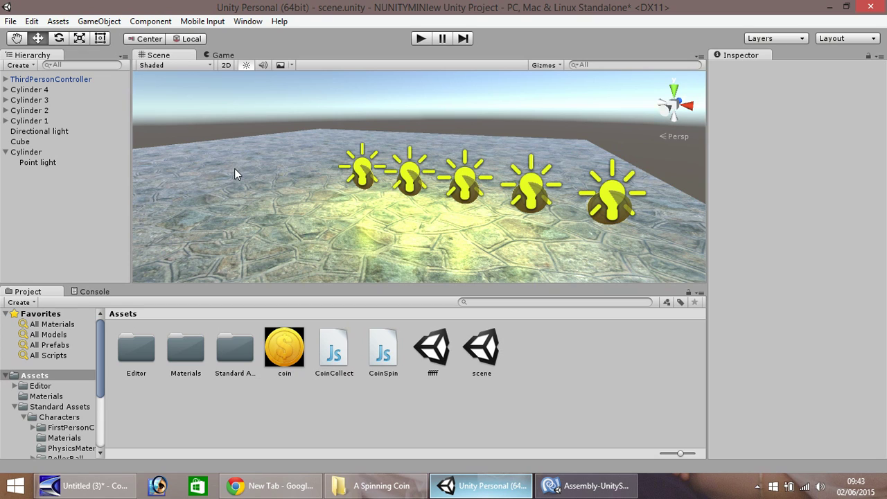
pyautogui.moveTo(586, 376)
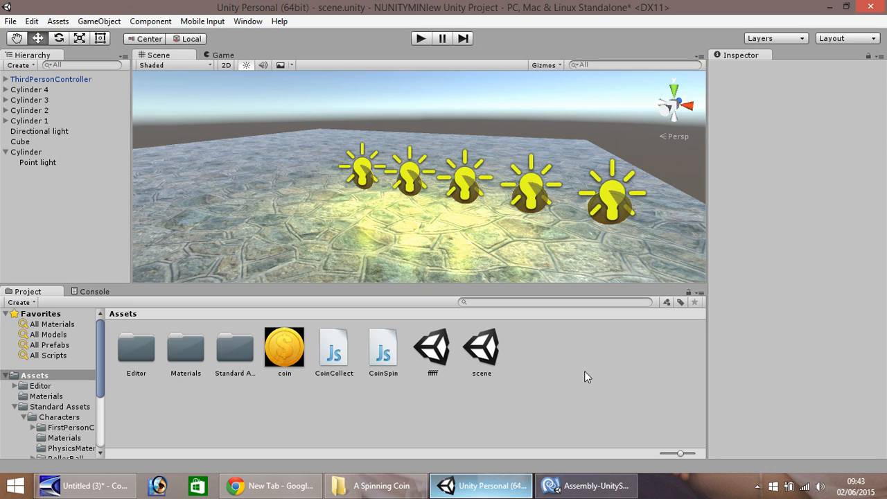
pyautogui.moveTo(581, 385)
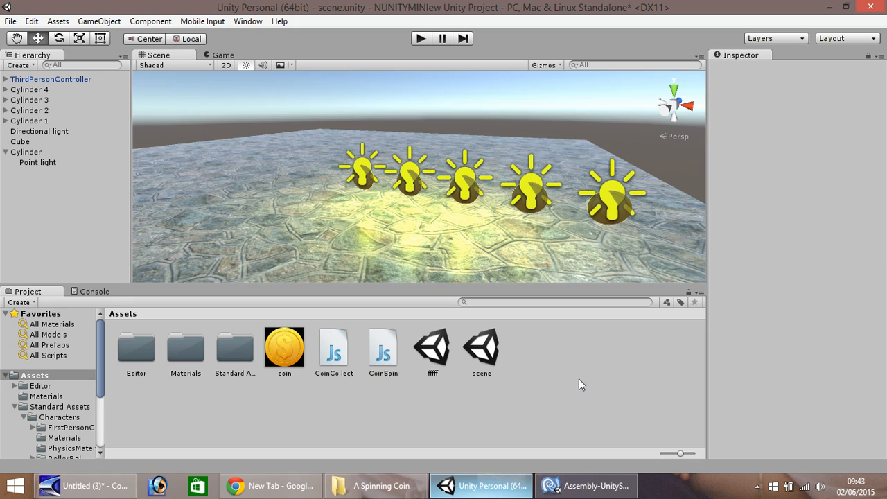